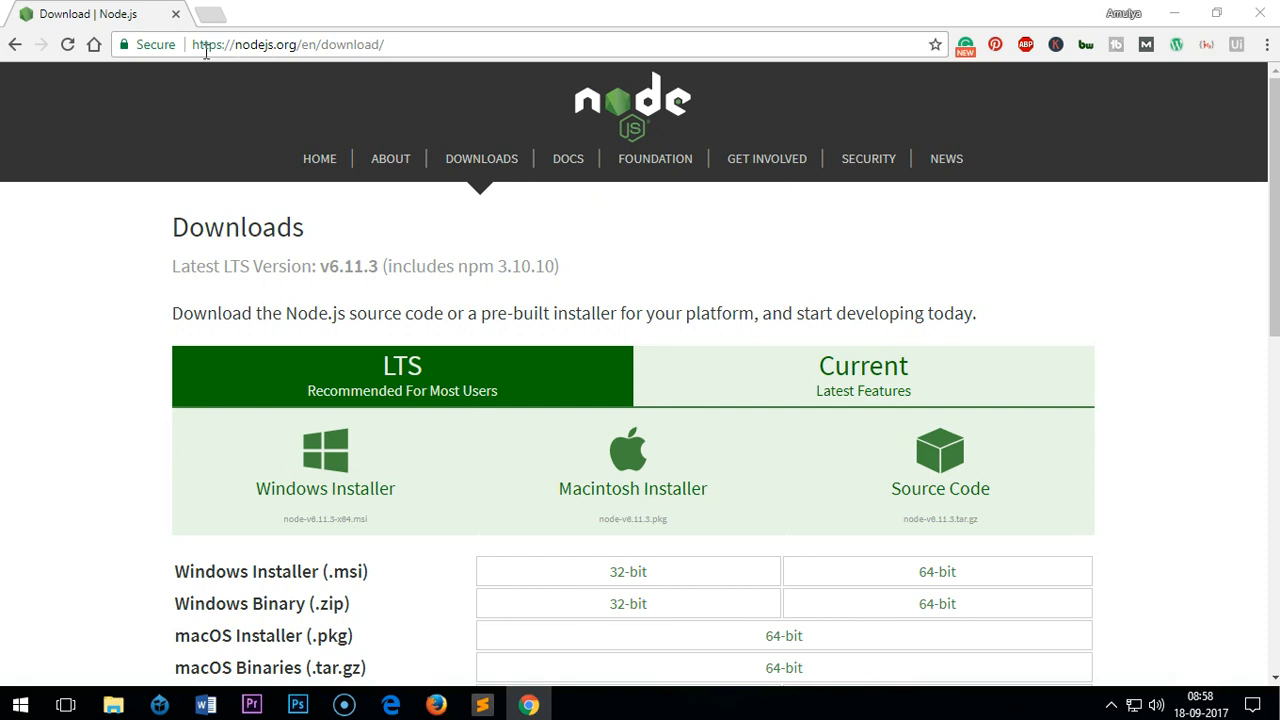
- Browse the Node.js downloads page and highlight the Windows and macOS installer rows
{"action": "left_click", "coordinate": [288, 44]}
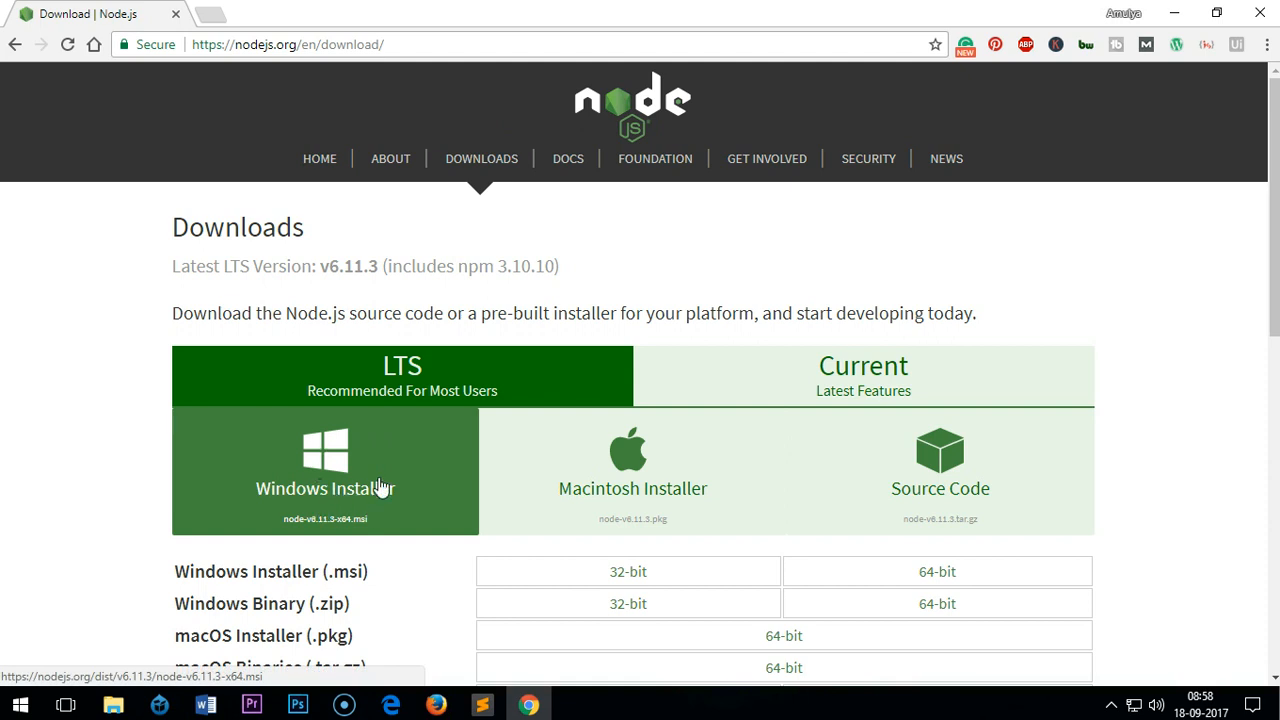
{"action": "mouse_move", "coordinate": [670, 491]}
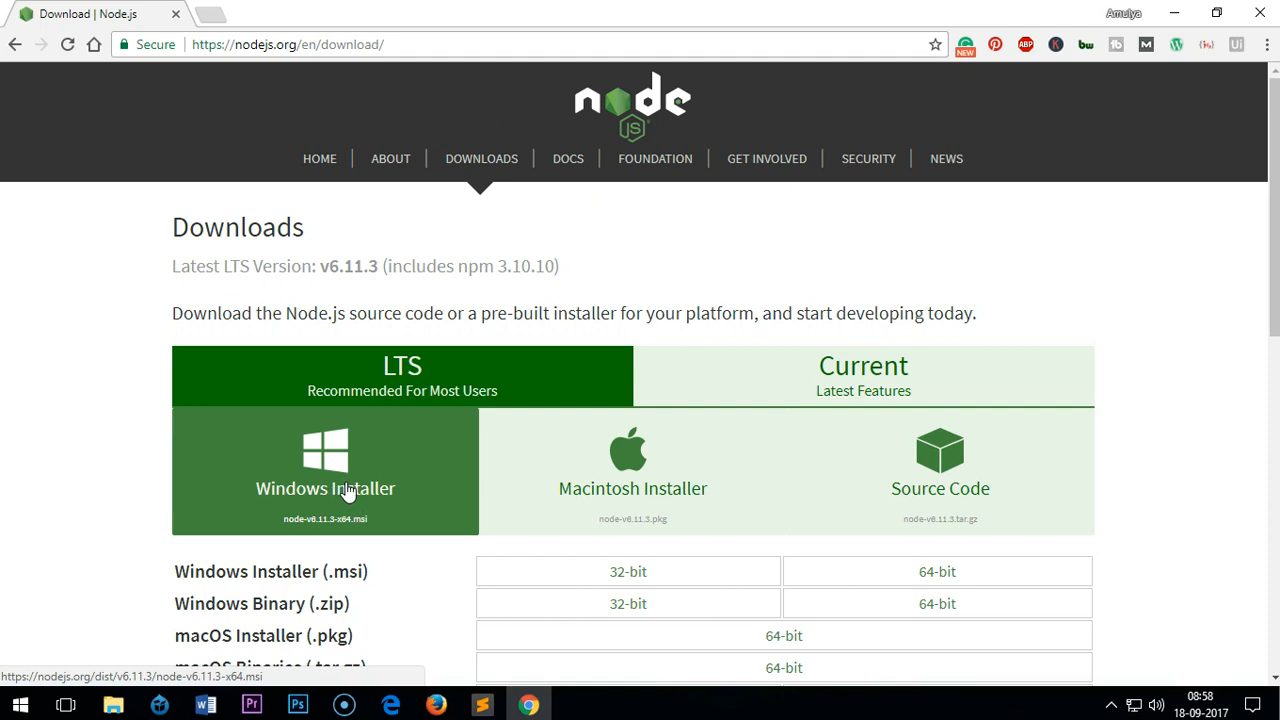
{"action": "mouse_move", "coordinate": [520, 458]}
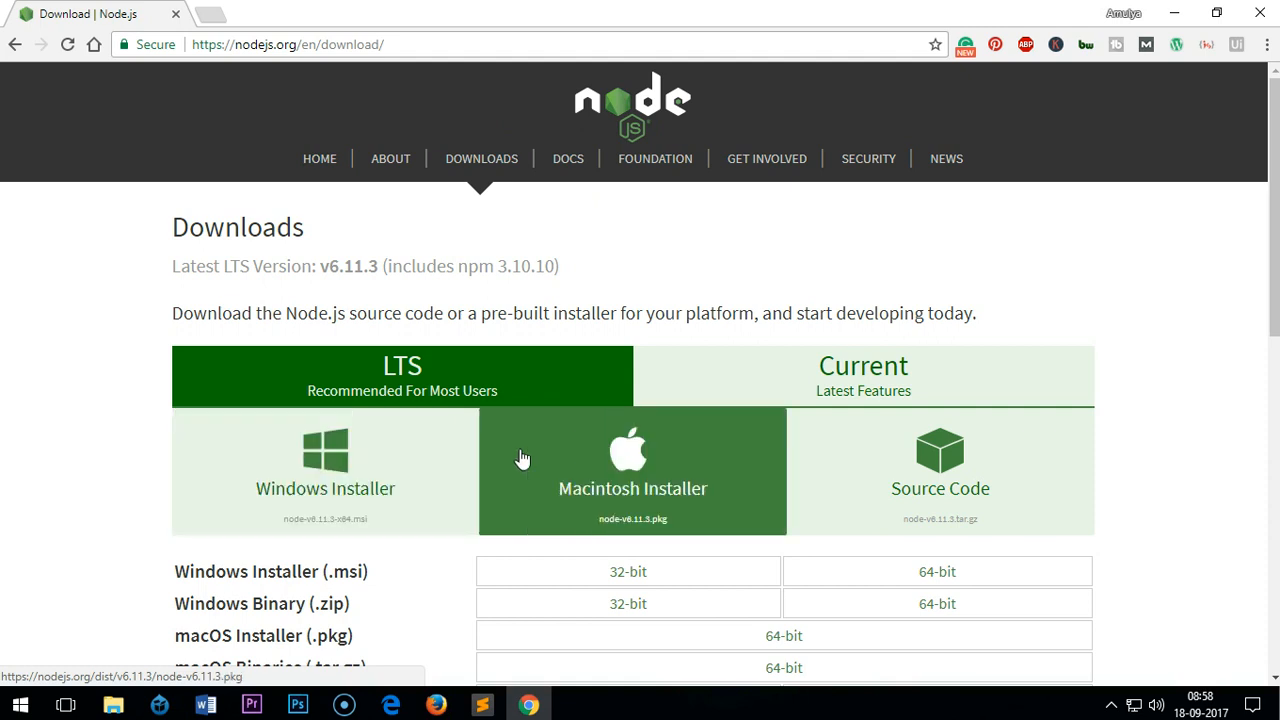
{"action": "mouse_move", "coordinate": [553, 445]}
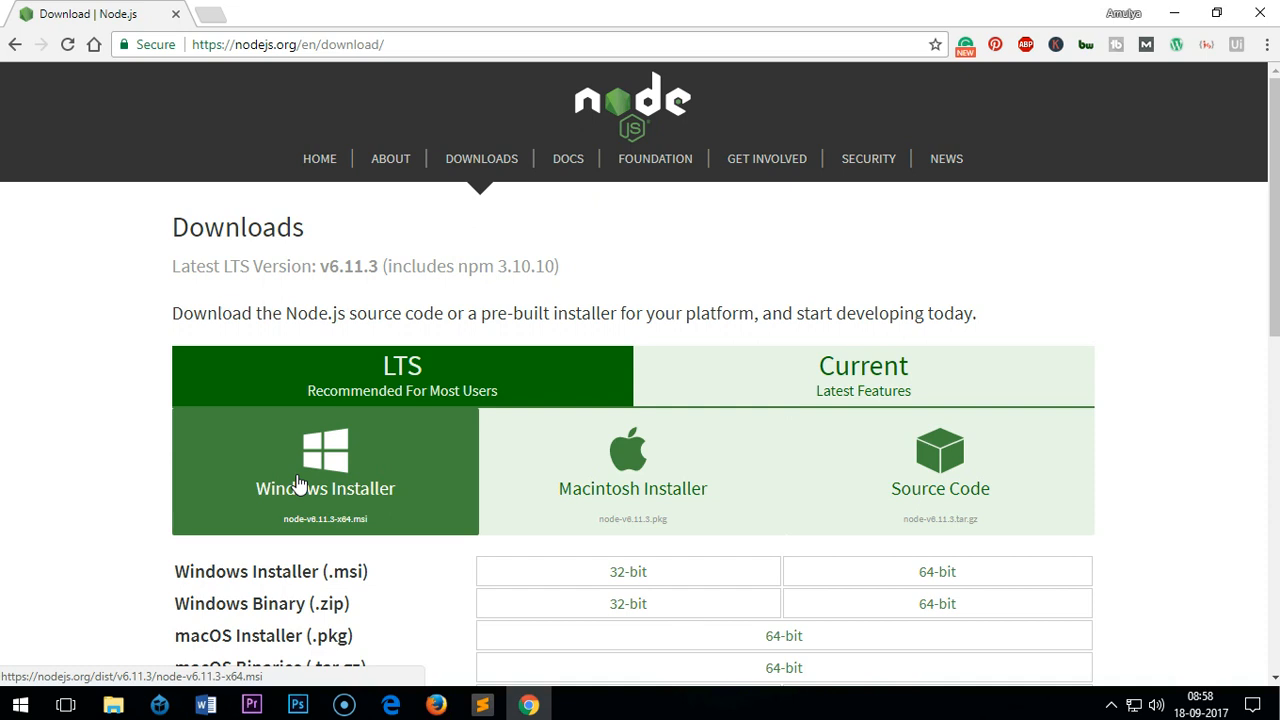
{"action": "scroll", "scroll_direction": "down", "scroll_amount": 3}
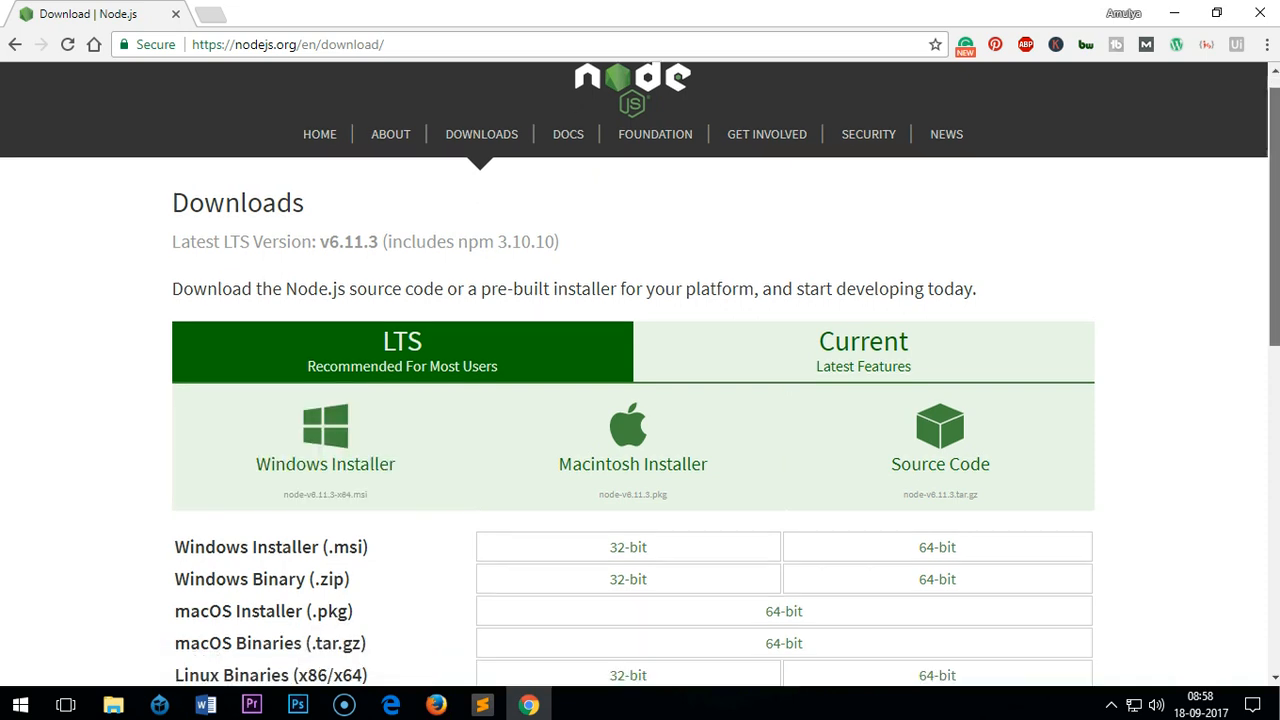
{"action": "scroll", "scroll_direction": "down", "scroll_amount": 3}
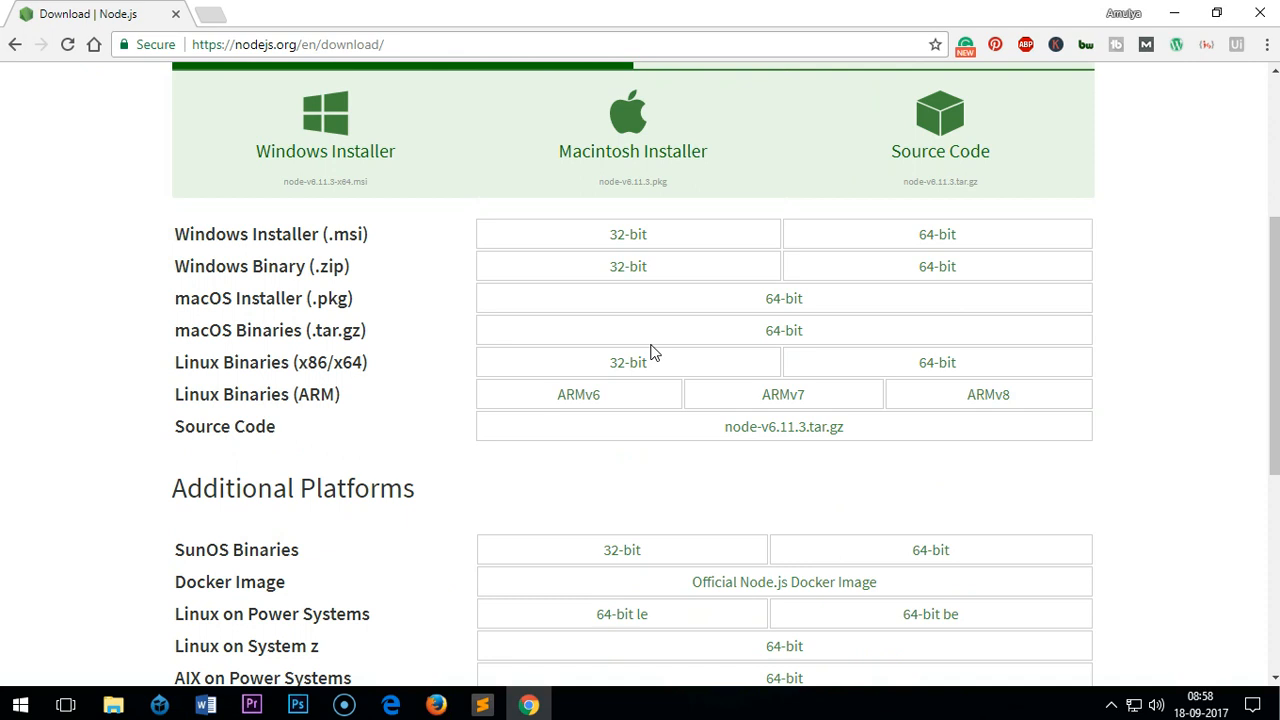
{"action": "mouse_move", "coordinate": [630, 240]}
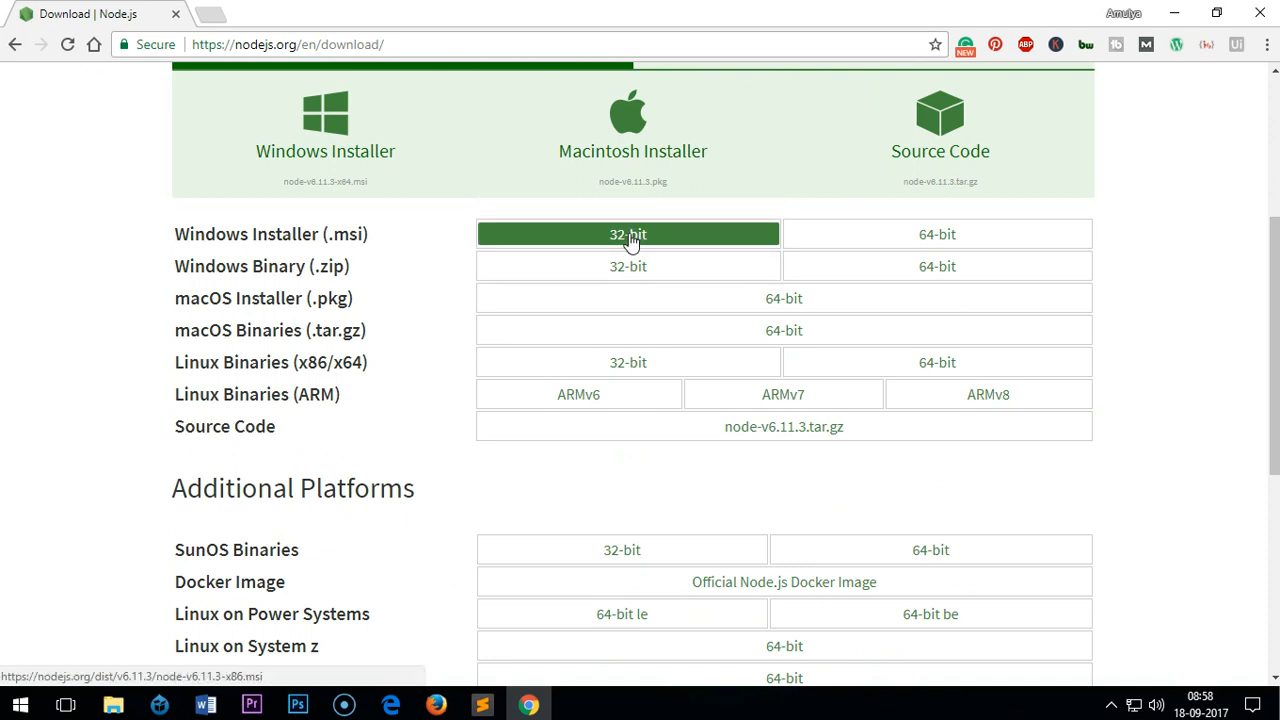
{"action": "mouse_move", "coordinate": [688, 245]}
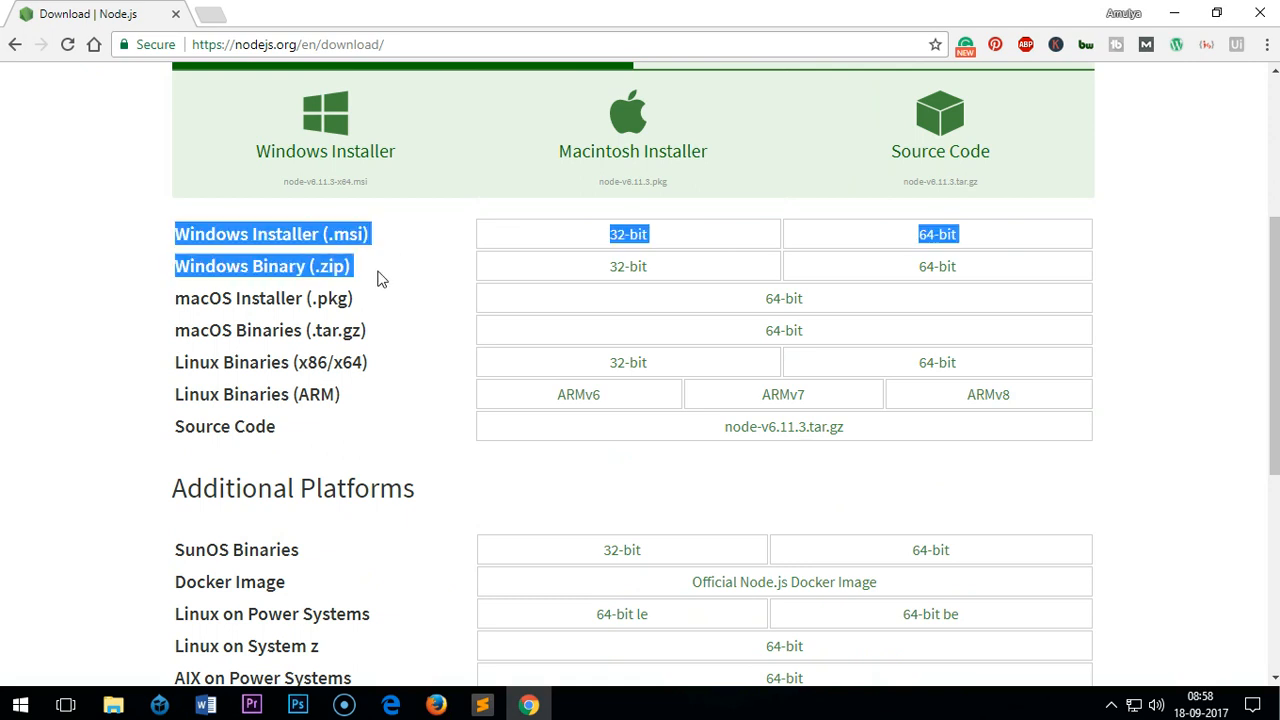
{"action": "left_click_drag", "start_coordinate": [378, 278], "coordinate": [350, 298]}
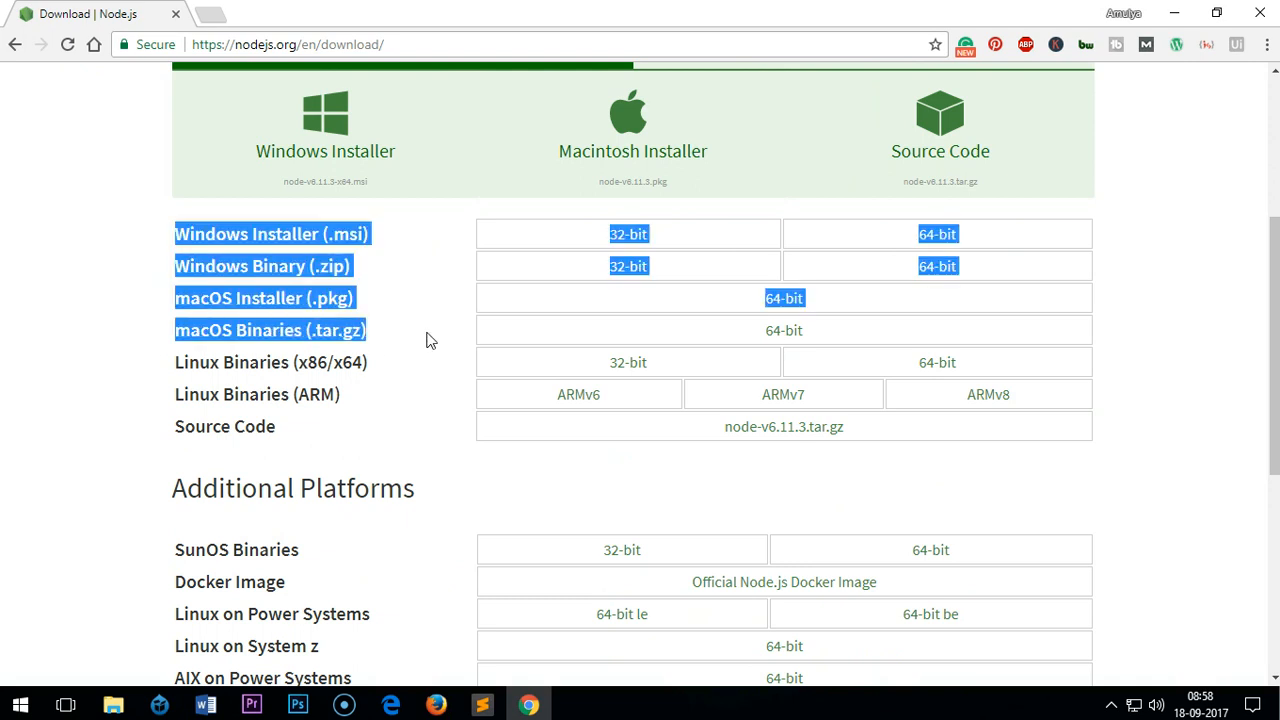
{"action": "left_click", "coordinate": [384, 450]}
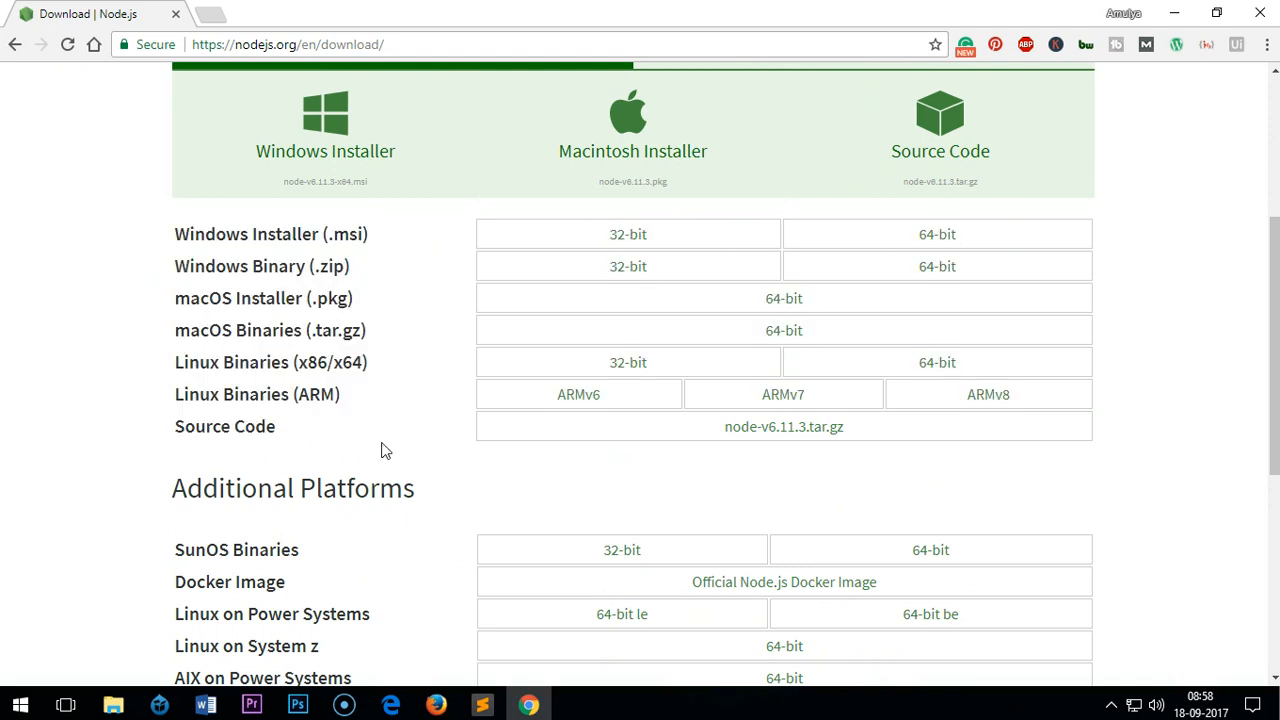
- Download the v6.11.3 64-bit Windows installer (node-v6.11.3-x64.msi) to the Desktop
{"action": "scroll", "scroll_direction": "down", "scroll_amount": 3}
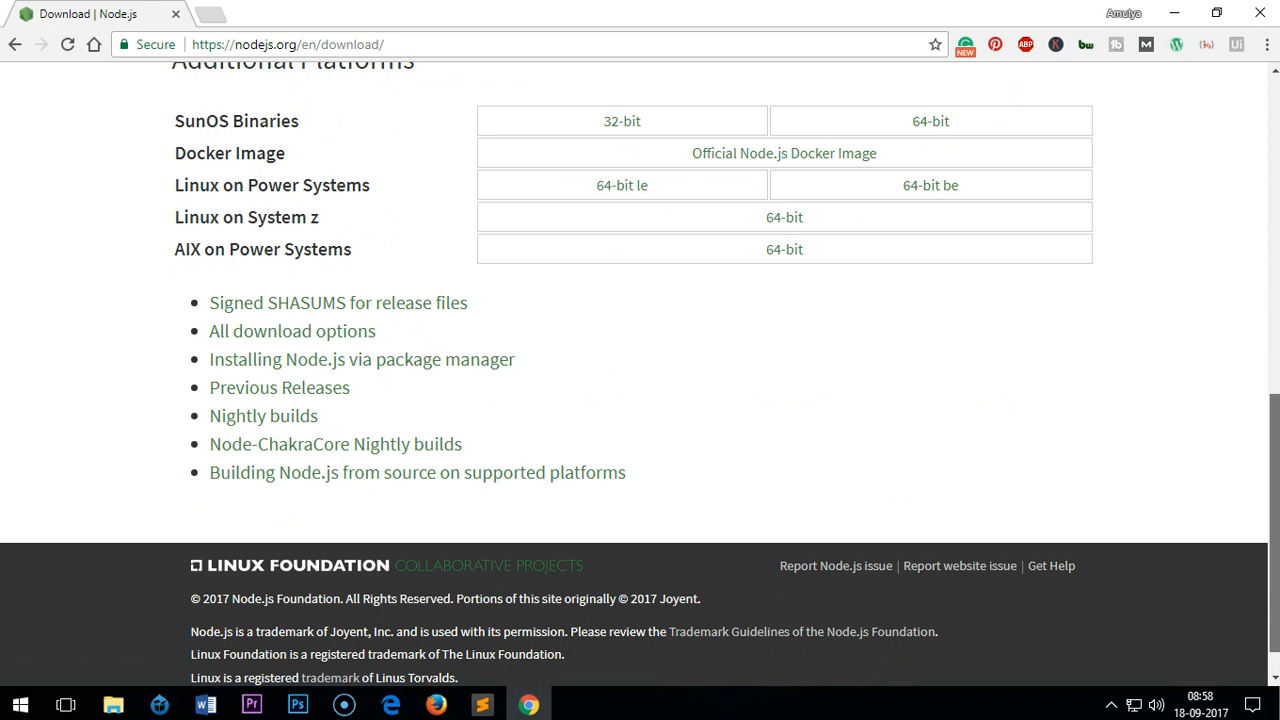
{"action": "scroll", "scroll_direction": "up", "scroll_amount": 3}
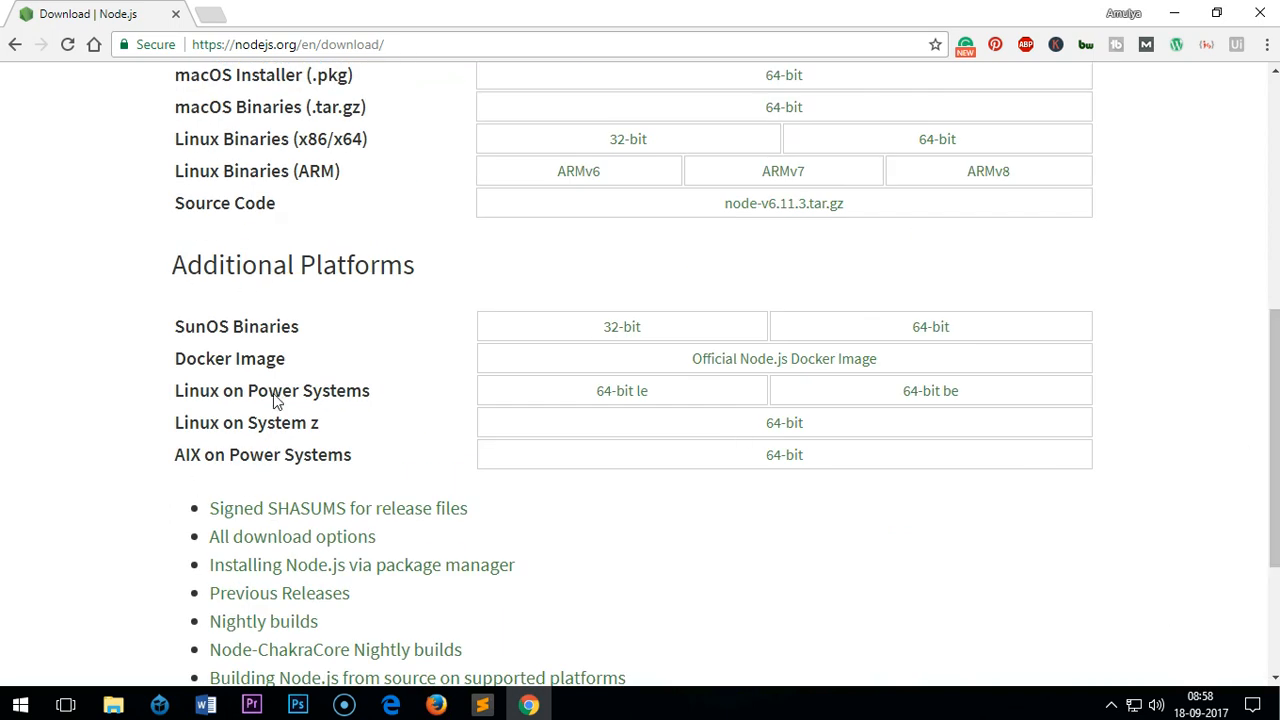
{"action": "scroll", "scroll_direction": "up", "scroll_amount": 3}
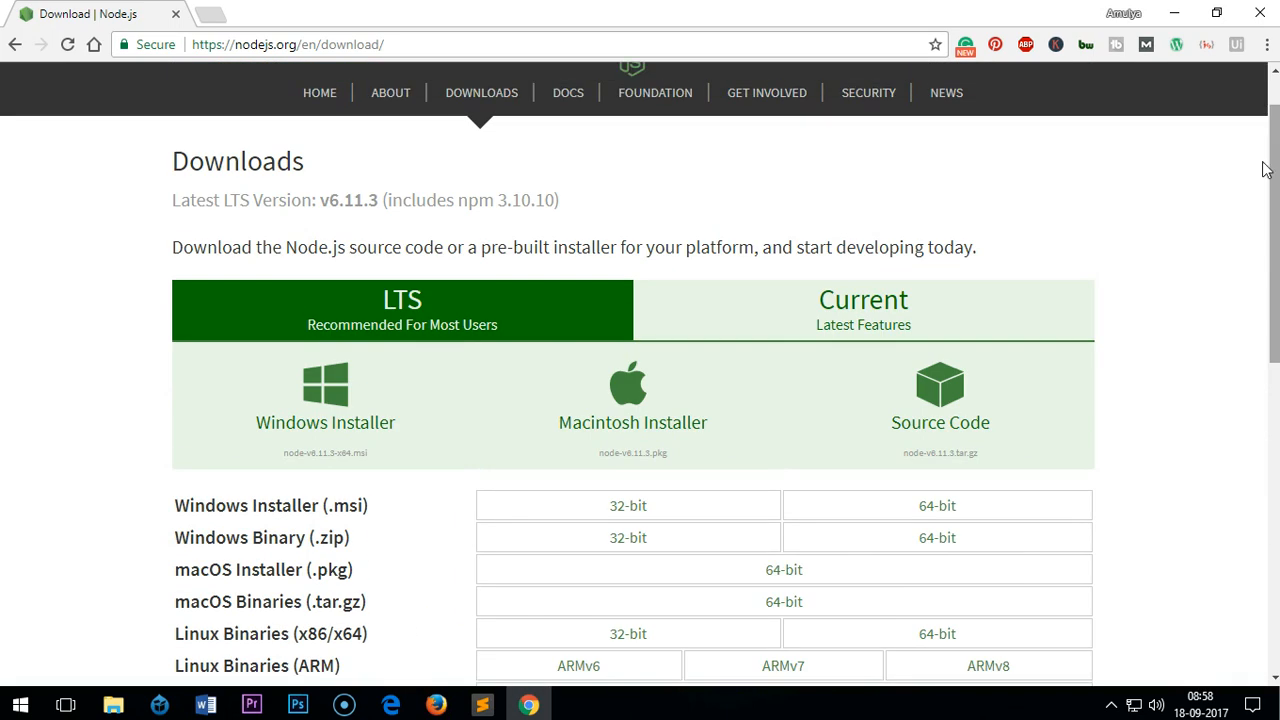
{"action": "mouse_move", "coordinate": [352, 417]}
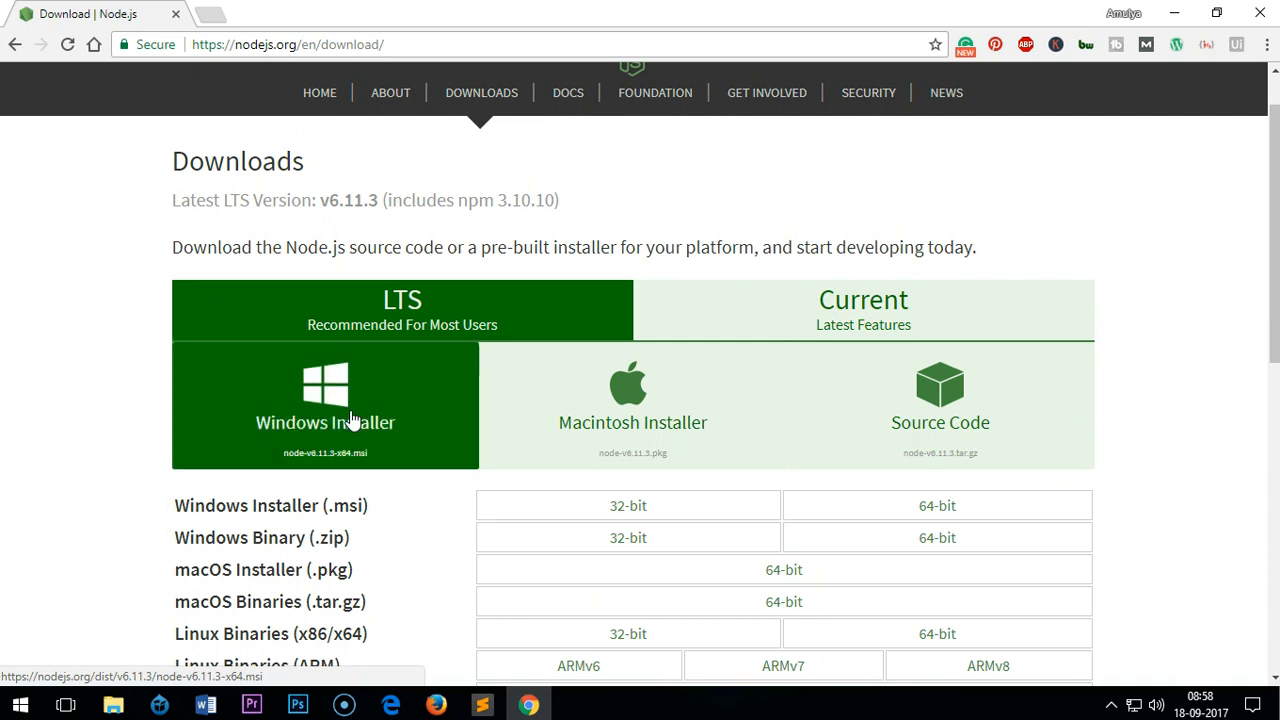
{"action": "left_click", "coordinate": [324, 405]}
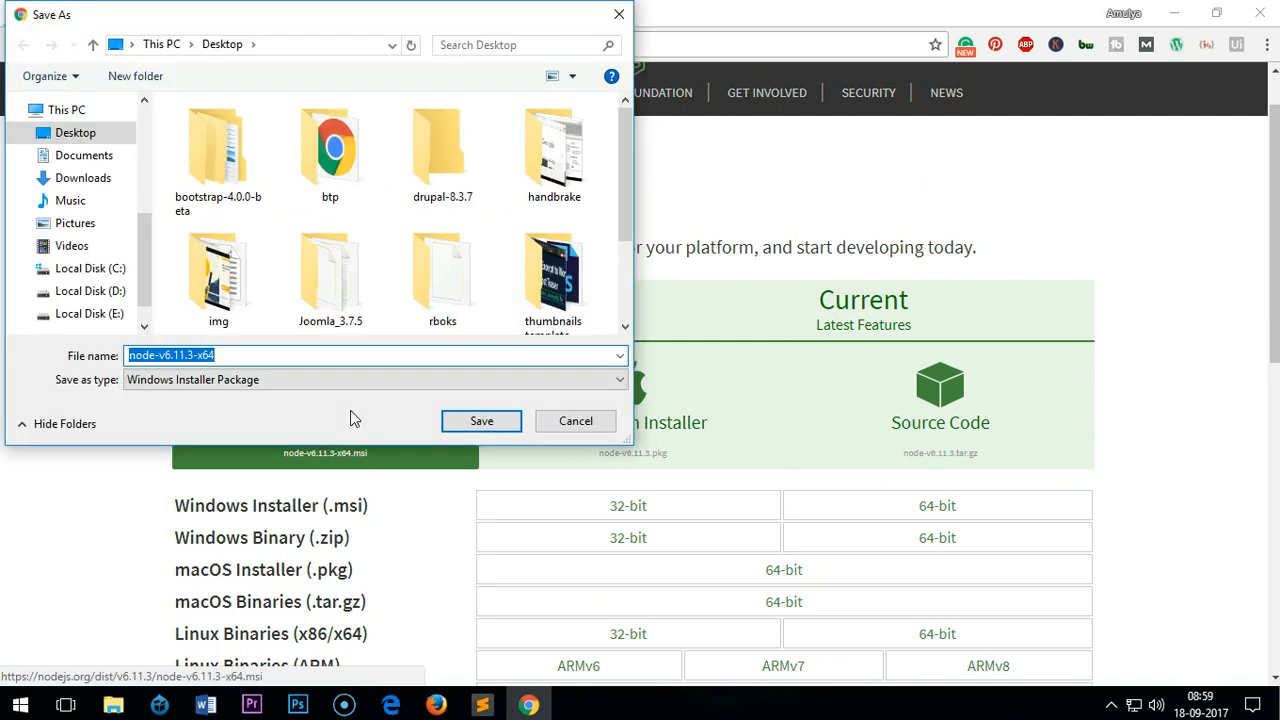
{"action": "mouse_move", "coordinate": [481, 428]}
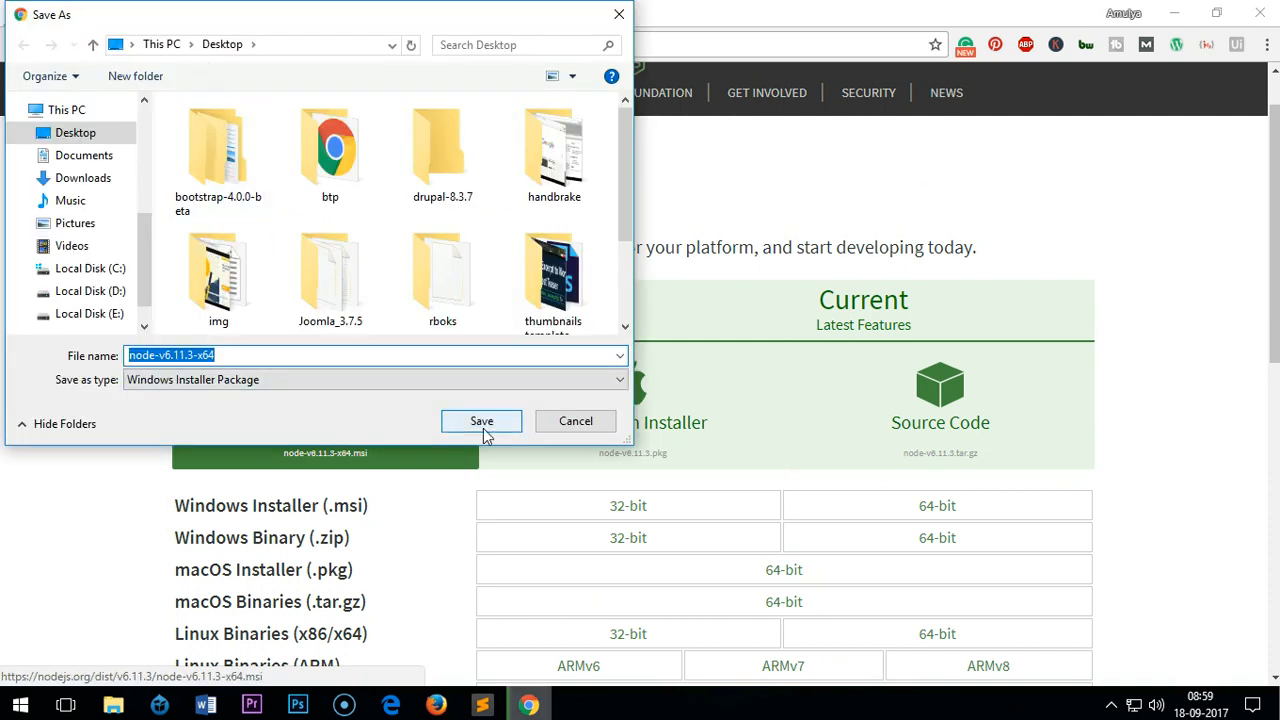
{"action": "left_click", "coordinate": [481, 420]}
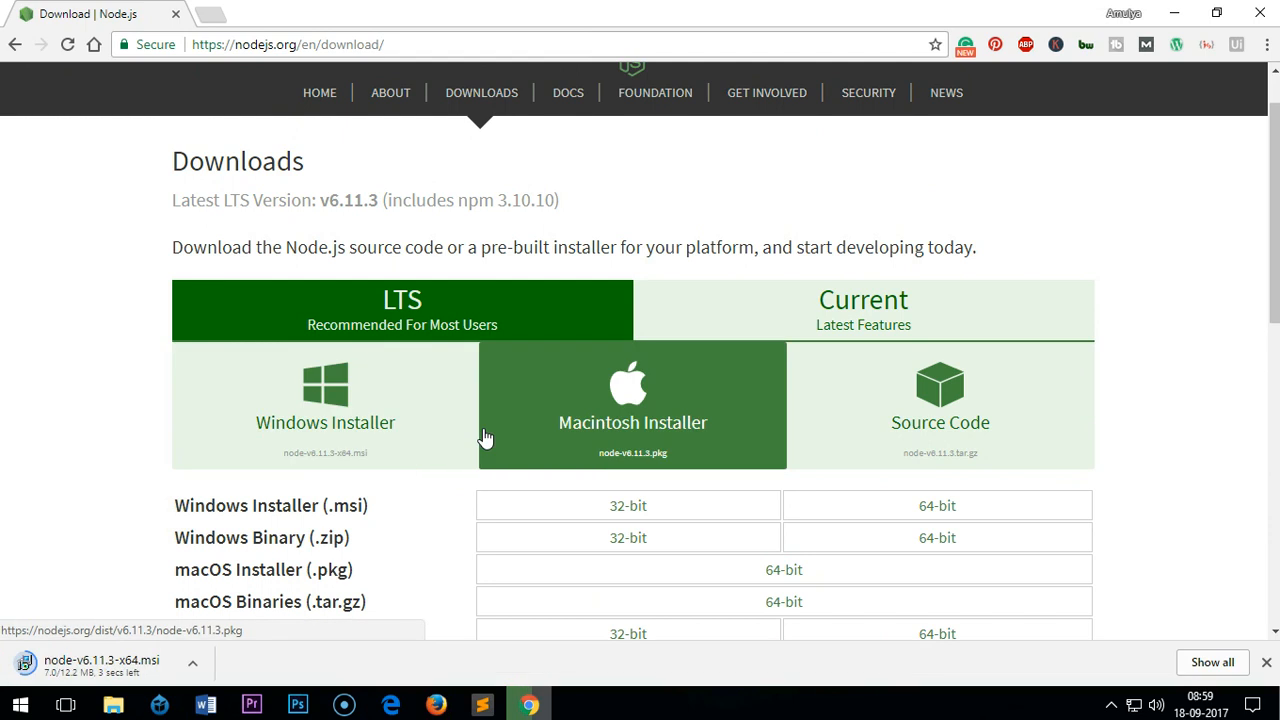
{"action": "mouse_move", "coordinate": [143, 647]}
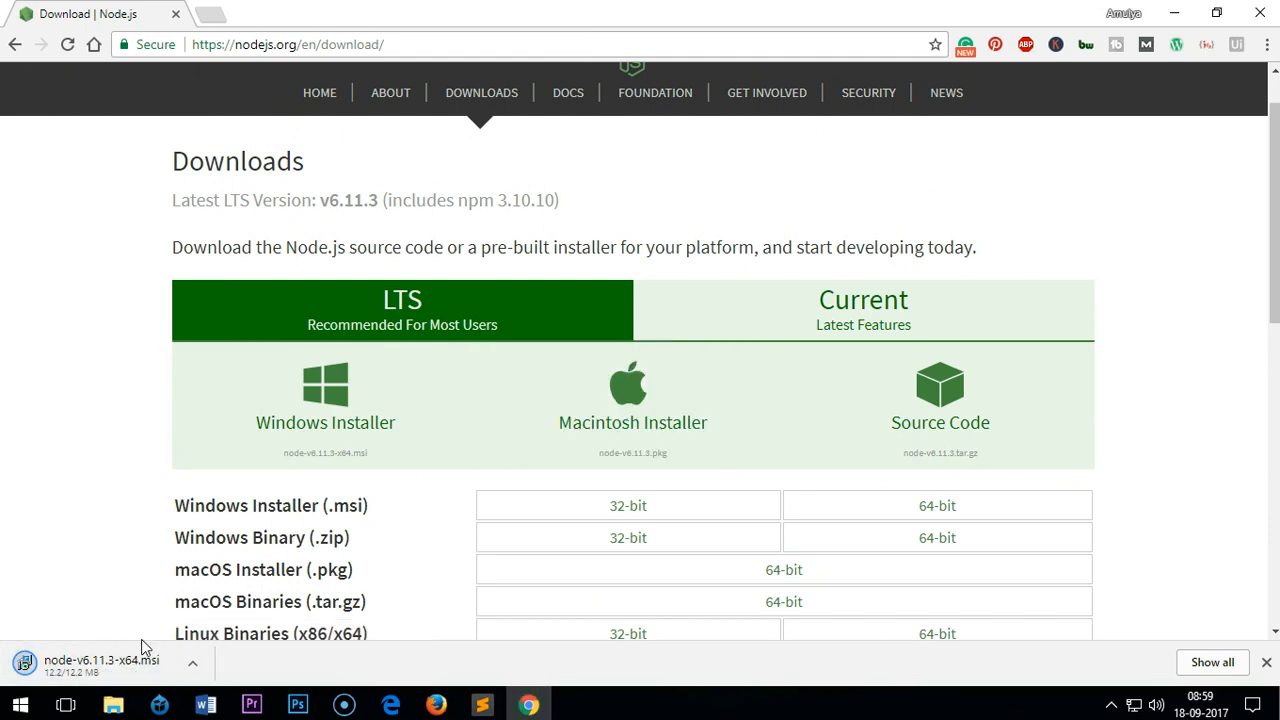
{"action": "mouse_move", "coordinate": [127, 575]}
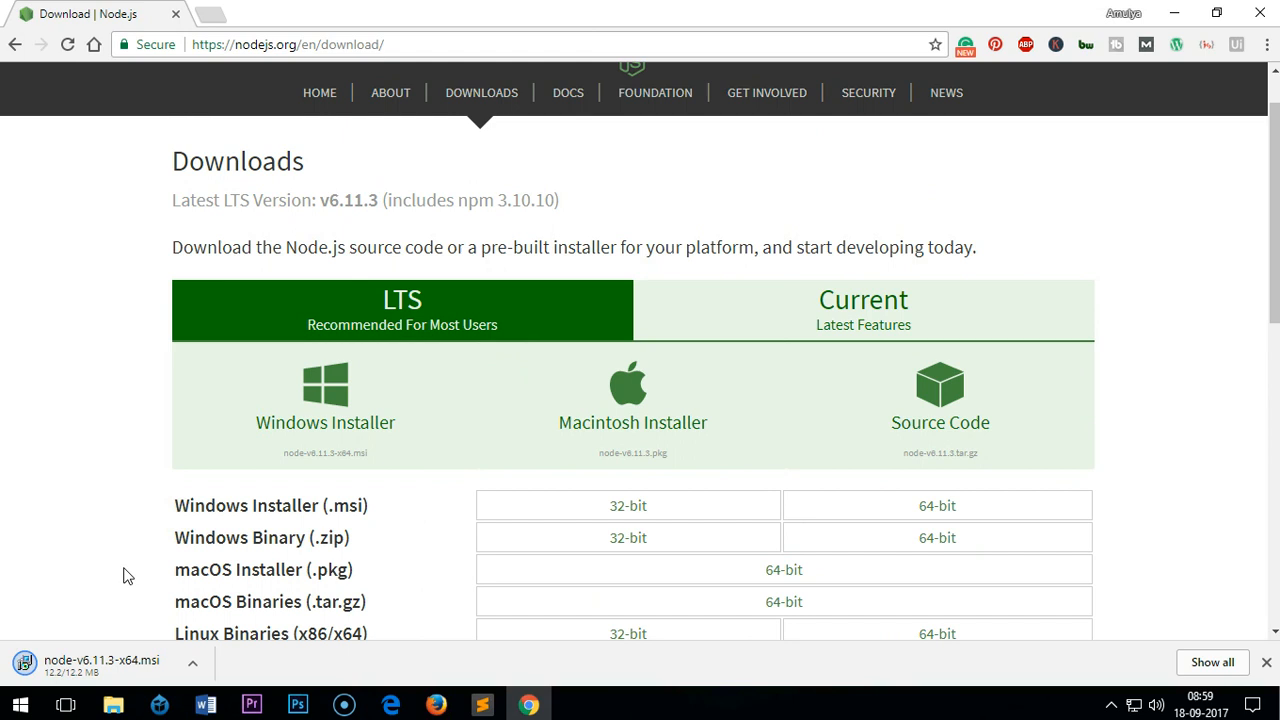
{"action": "mouse_move", "coordinate": [1177, 8]}
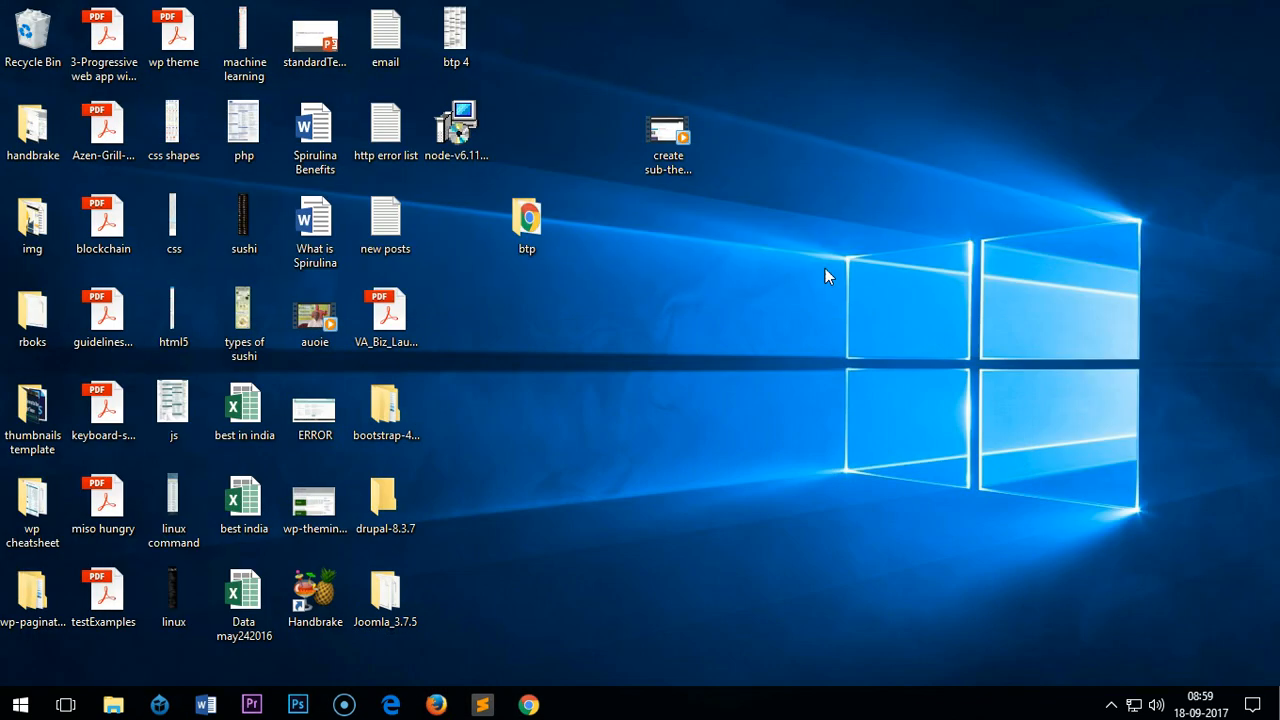
- Launch node-v6.11.3-x64.msi and install with the default folder and feature set
{"action": "double_click", "coordinate": [457, 128]}
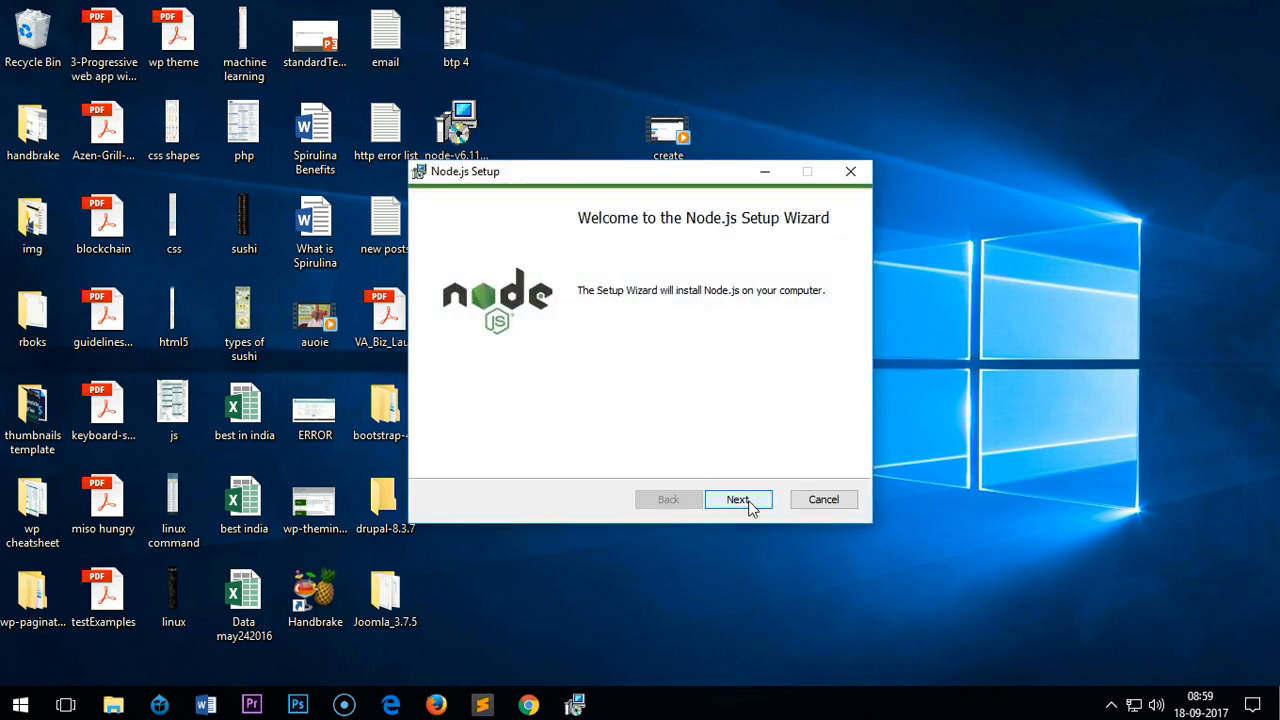
{"action": "left_click", "coordinate": [738, 499]}
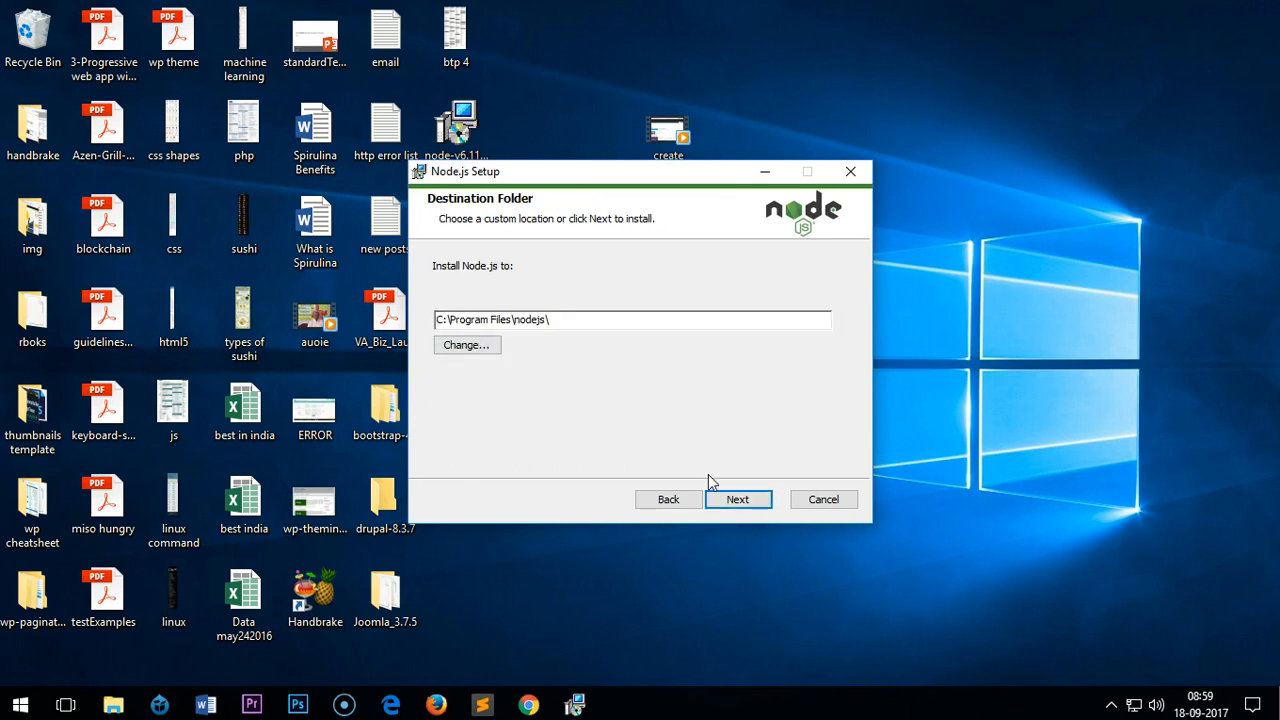
{"action": "left_click", "coordinate": [738, 499]}
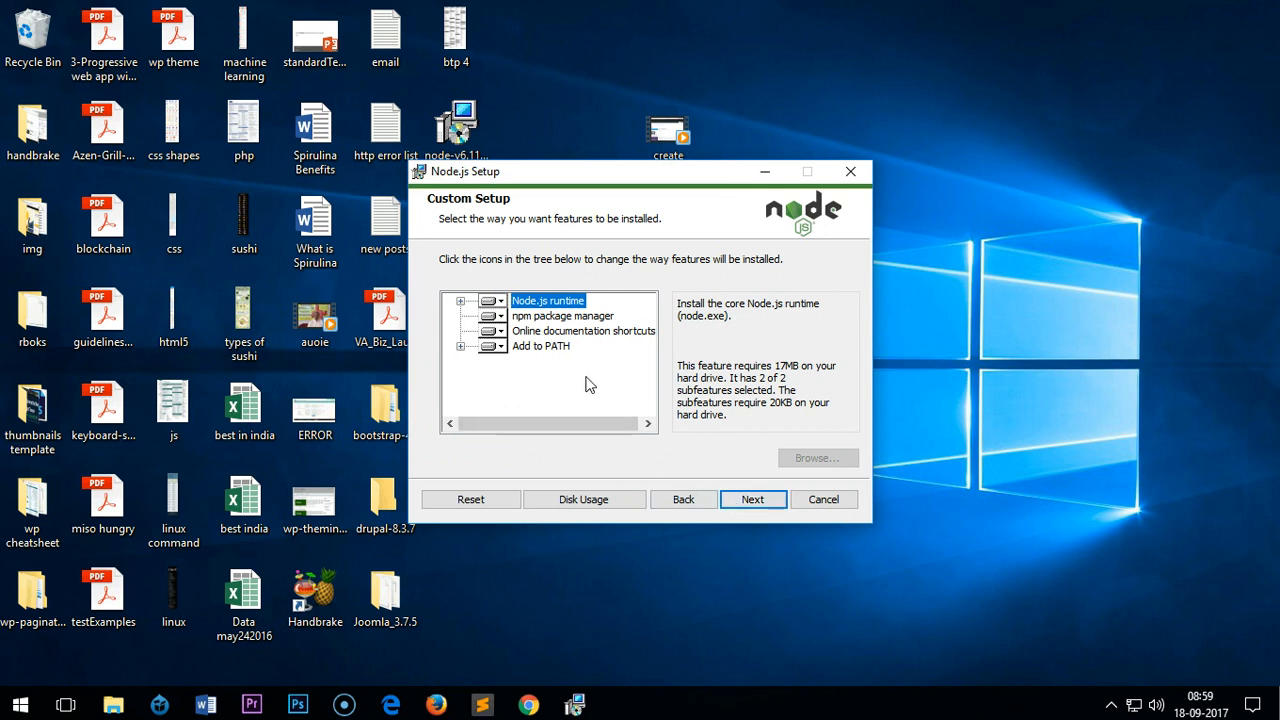
{"action": "left_click", "coordinate": [753, 499]}
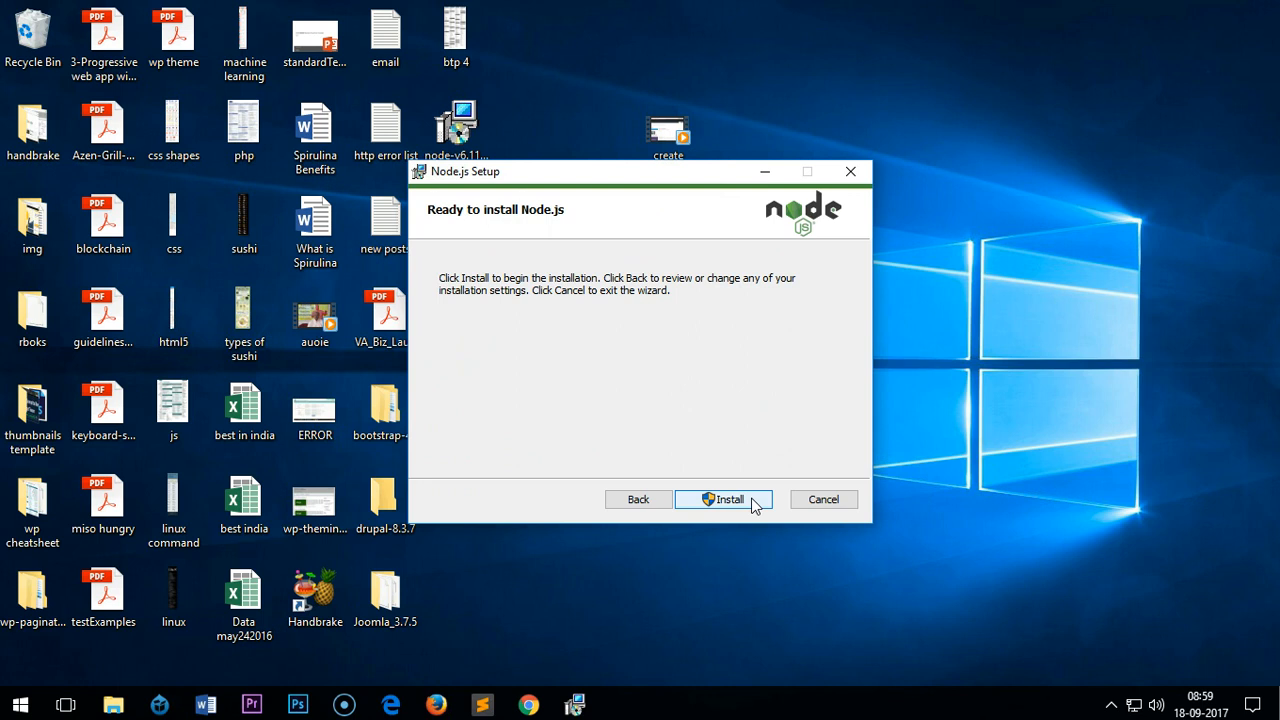
{"action": "left_click", "coordinate": [730, 499]}
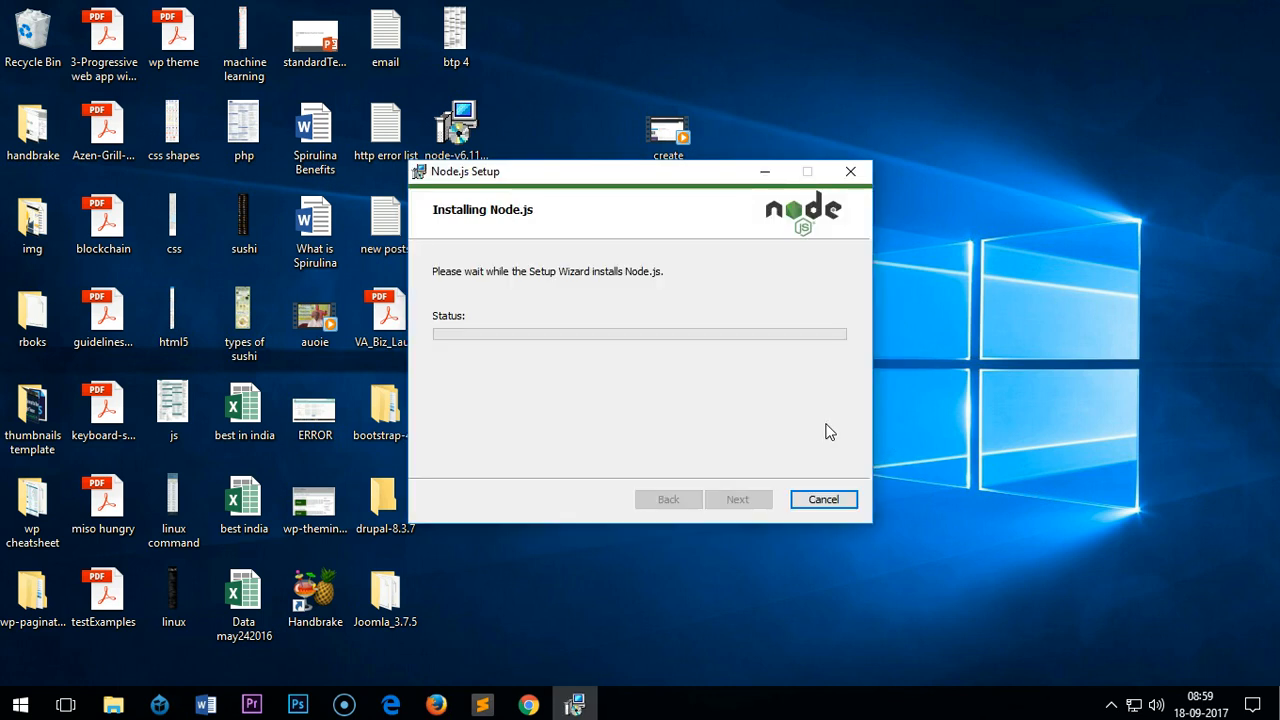
{"action": "mouse_move", "coordinate": [540, 672]}
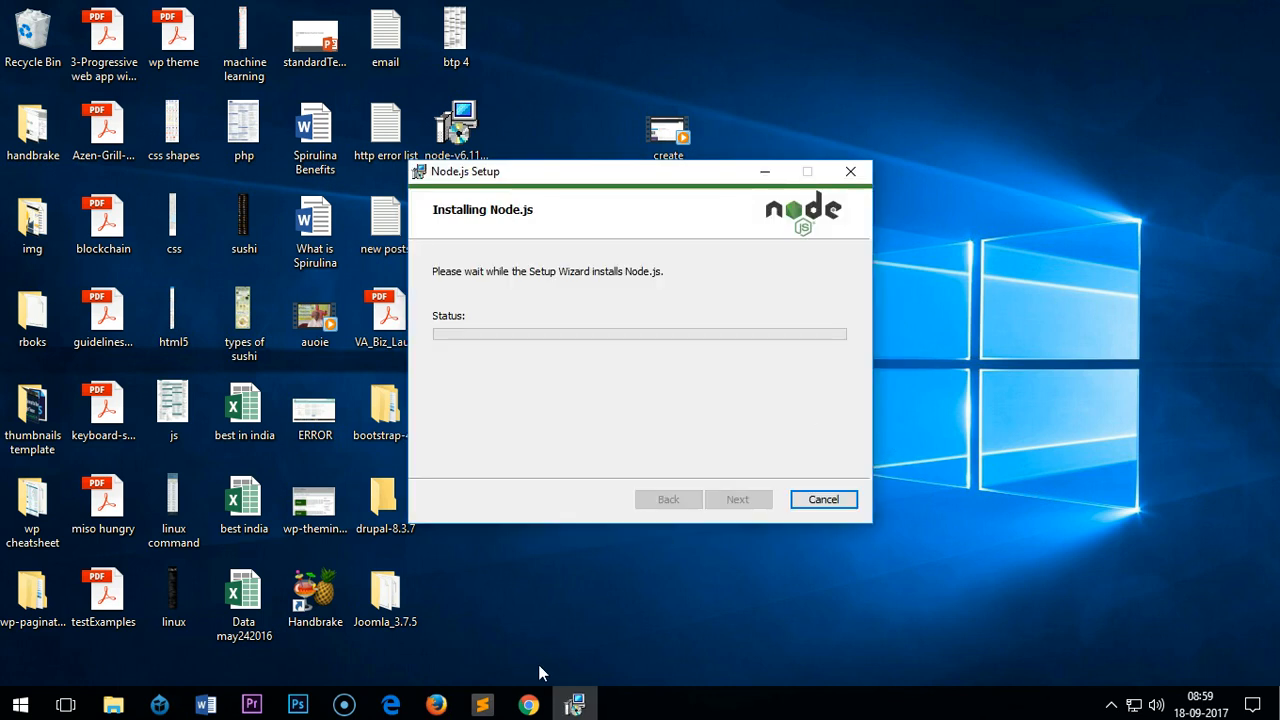
{"action": "mouse_move", "coordinate": [519, 704]}
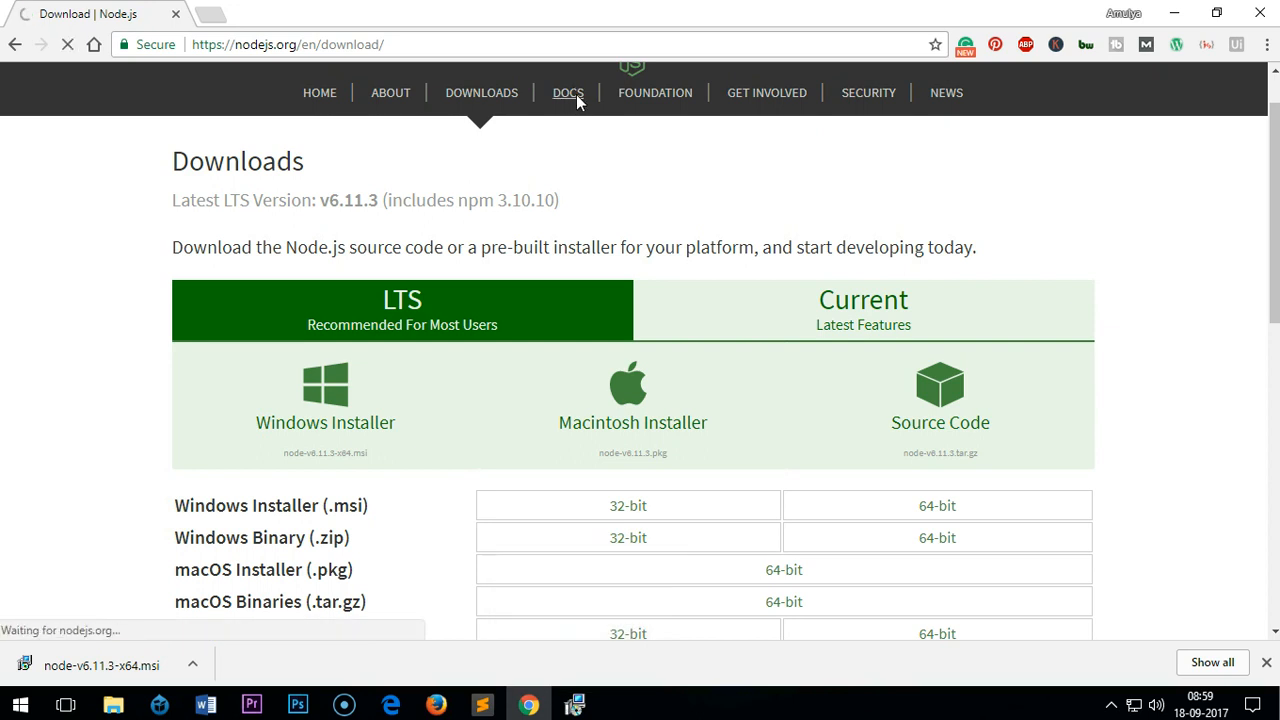
- Open the Node.js v6.11.3 API documentation from the DOCS page
{"action": "left_click", "coordinate": [568, 92]}
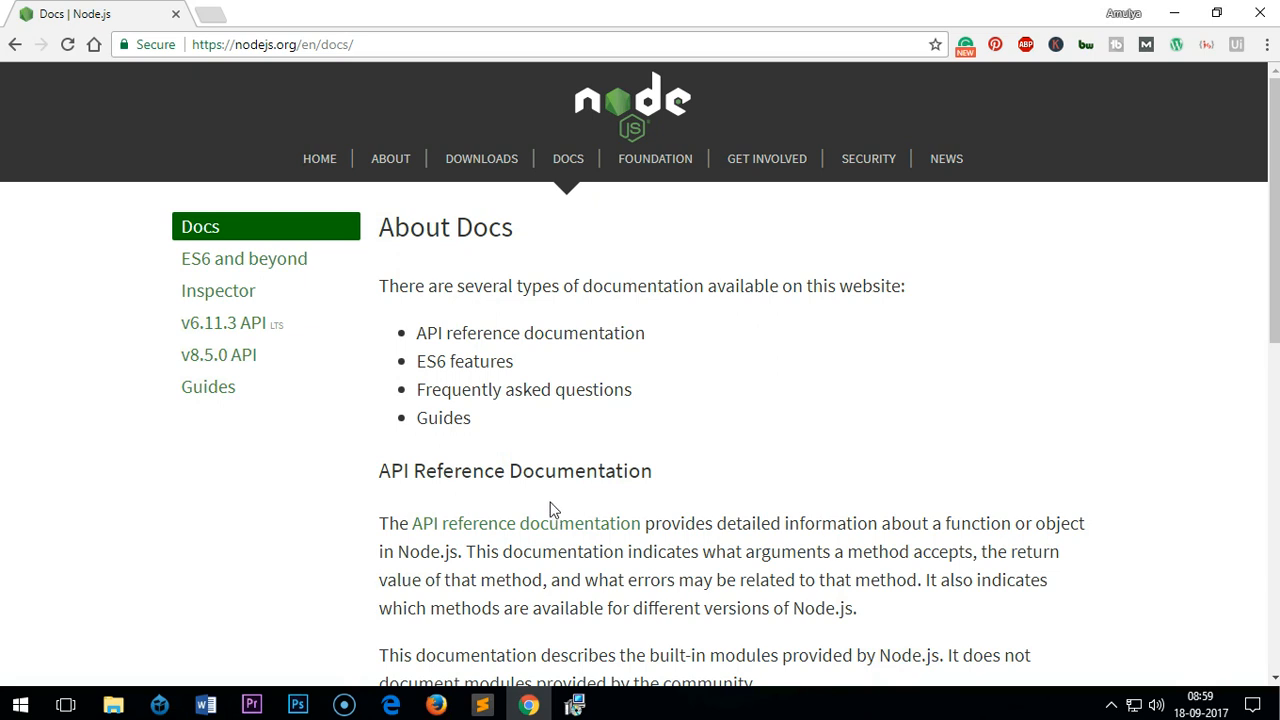
{"action": "left_click", "coordinate": [222, 322]}
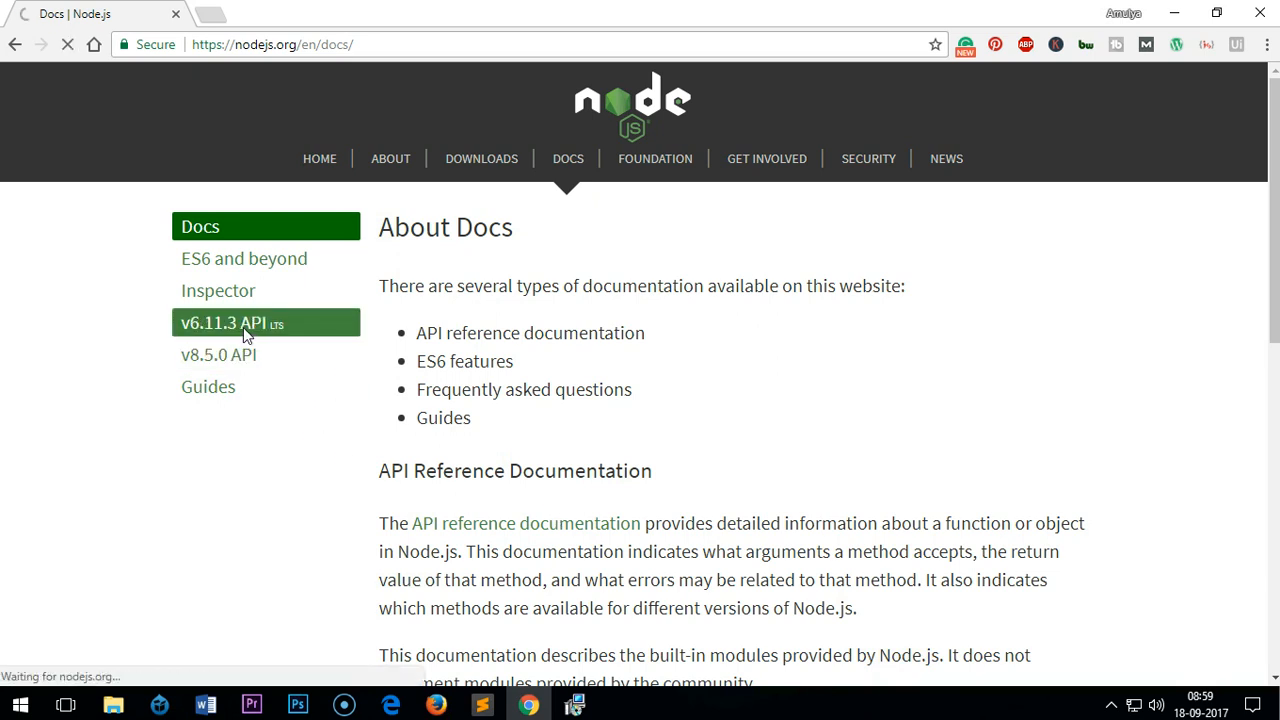
{"action": "left_click", "coordinate": [221, 322]}
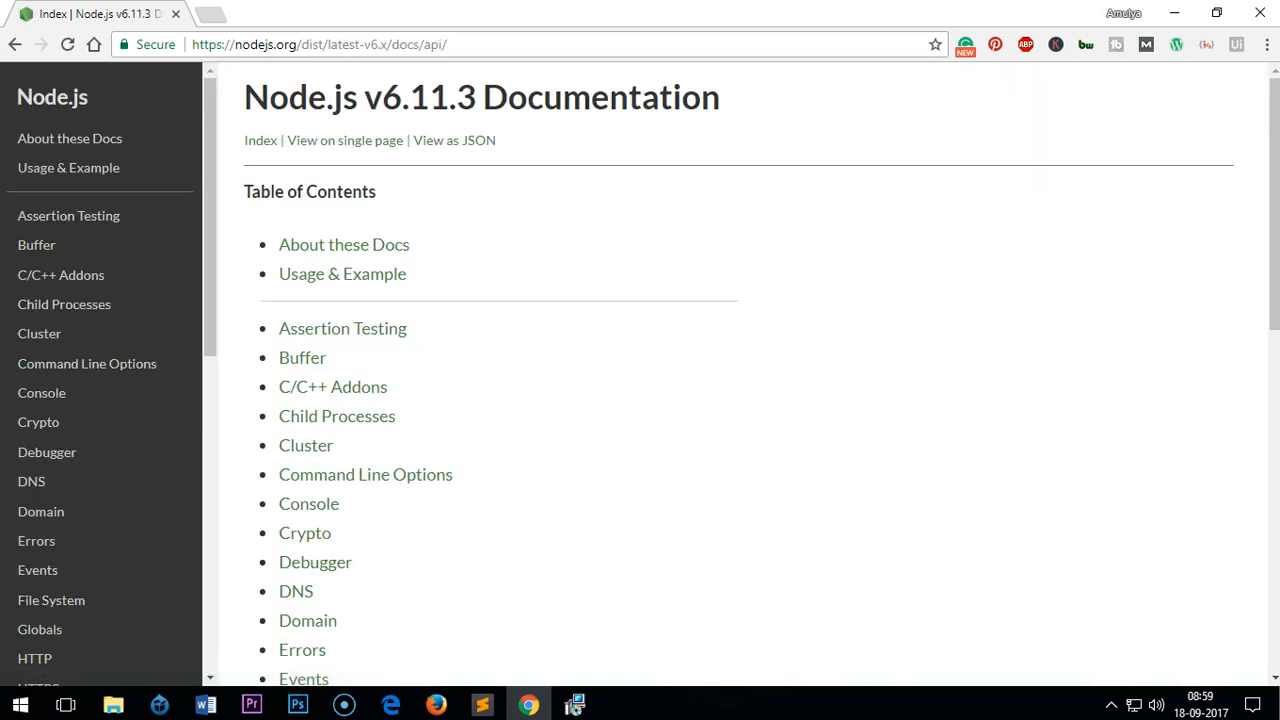
{"action": "scroll", "scroll_direction": "down", "scroll_amount": 3}
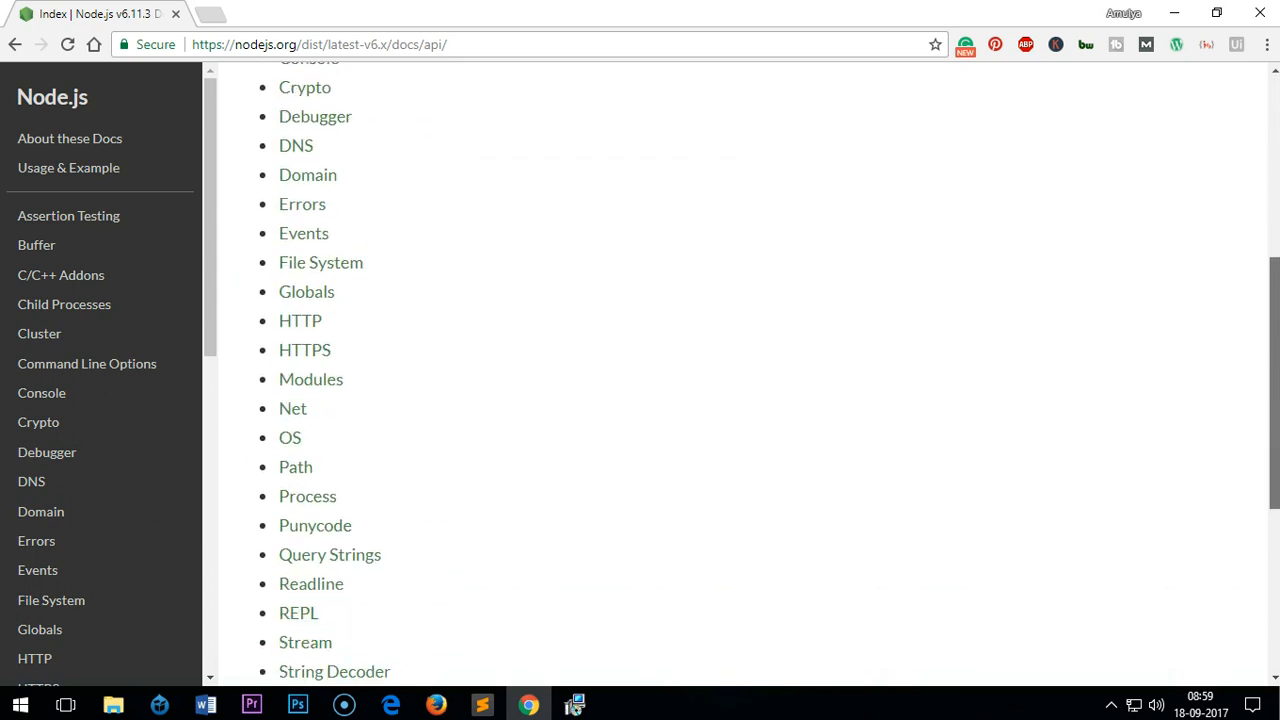
{"action": "scroll", "scroll_direction": "down", "scroll_amount": 3}
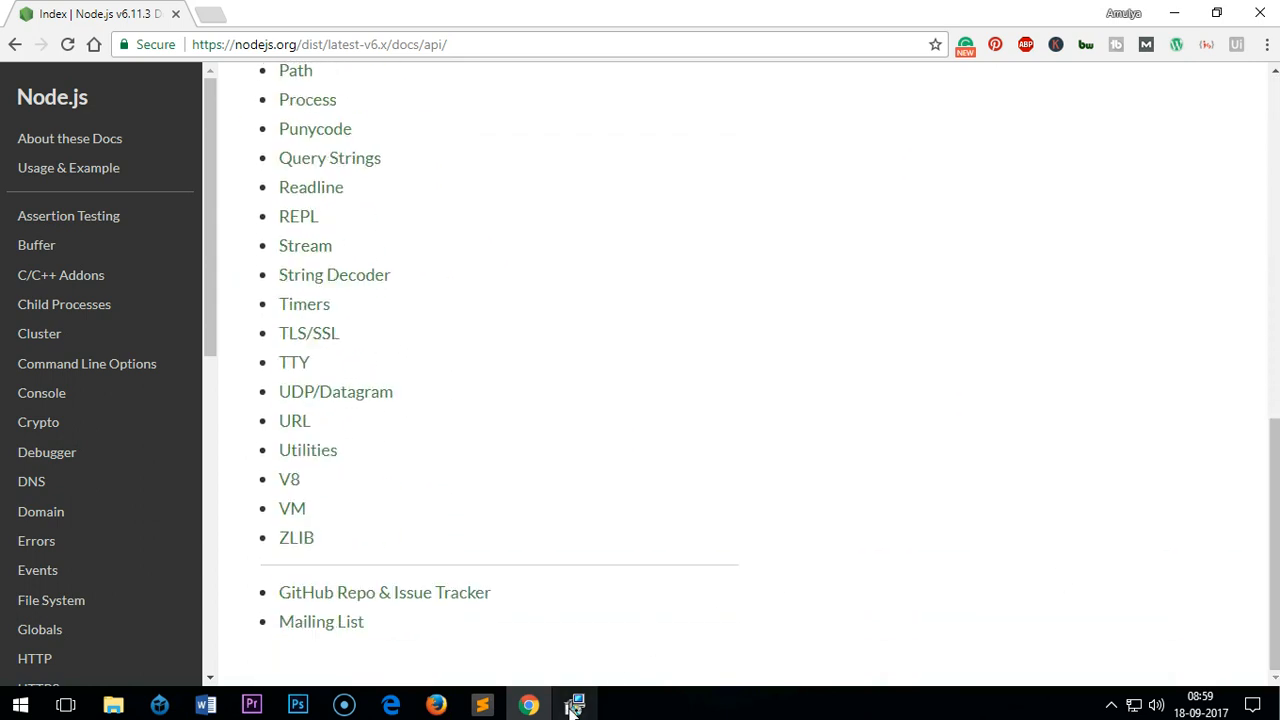
- Check installer progress, close the completed setup wizard, and open Command Prompt
{"action": "left_click", "coordinate": [573, 703]}
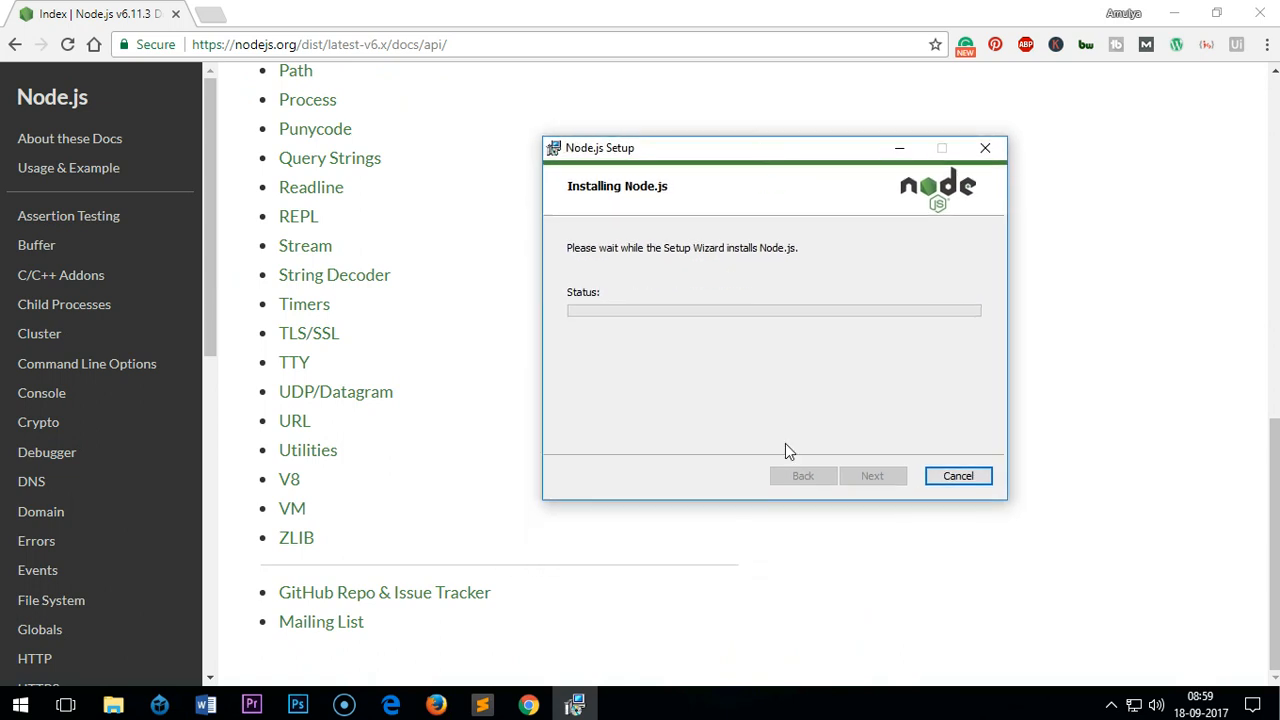
{"action": "mouse_move", "coordinate": [810, 415]}
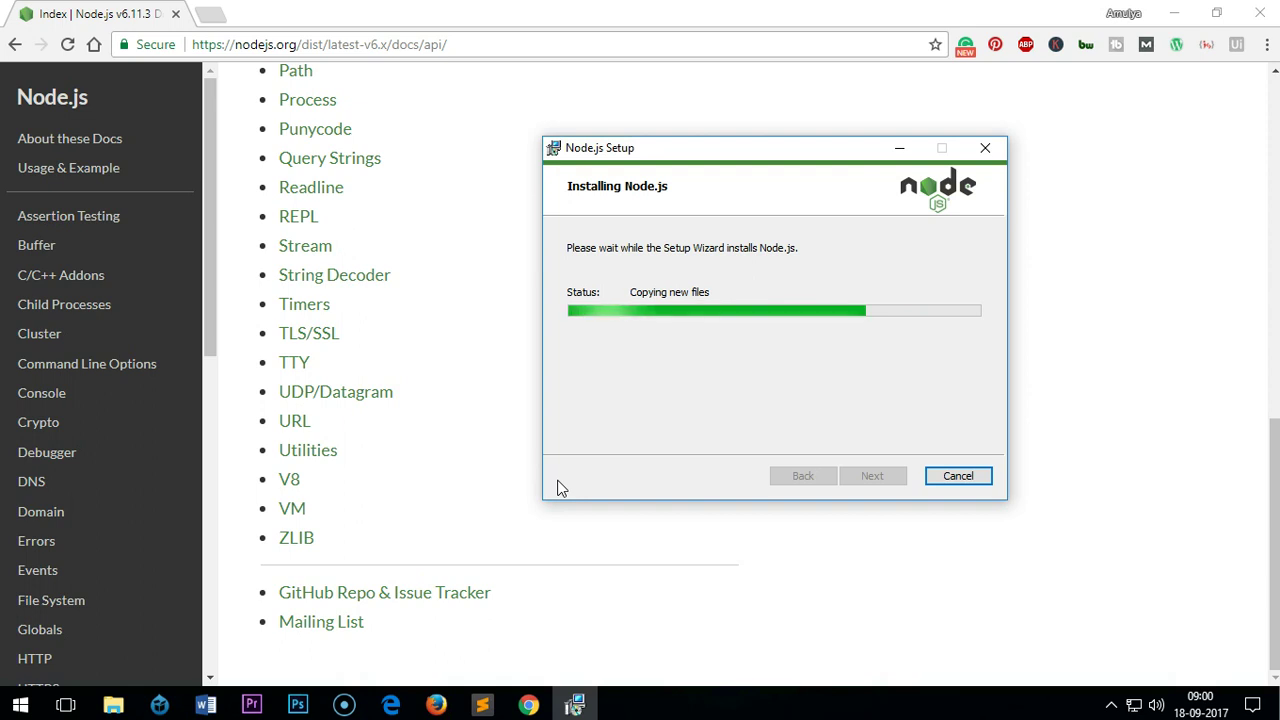
{"action": "mouse_move", "coordinate": [311, 508]}
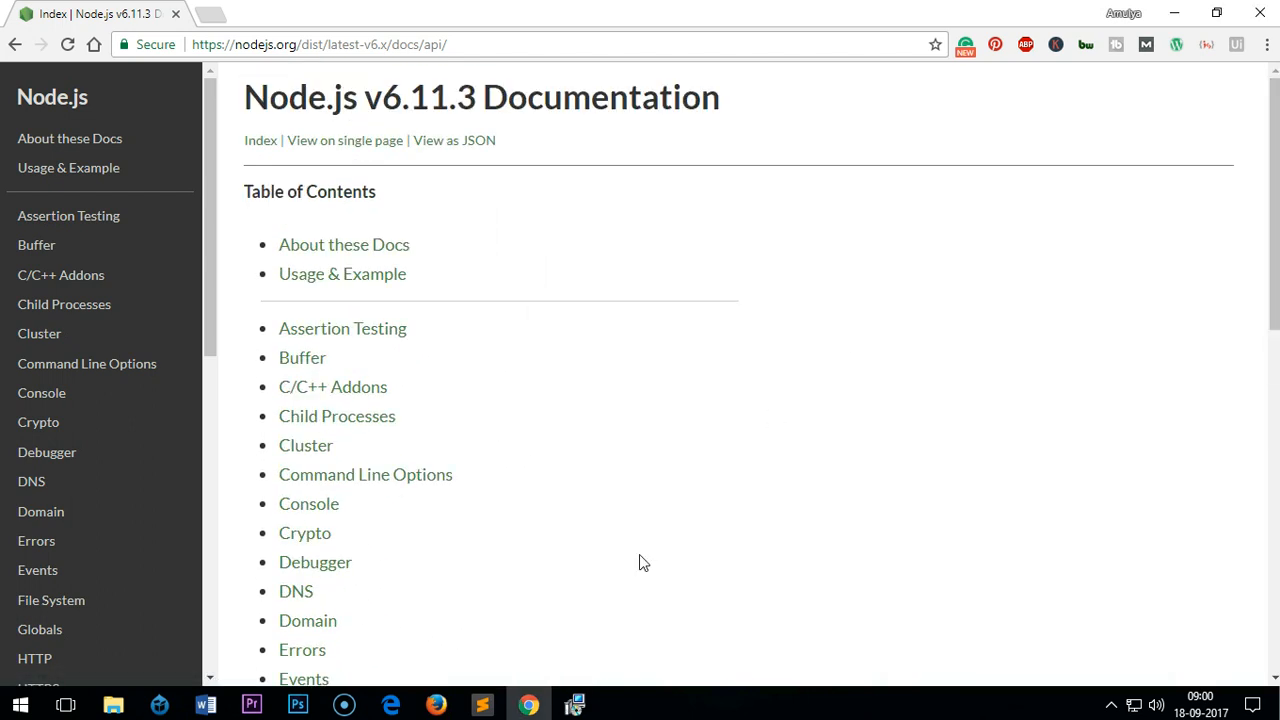
{"action": "left_click", "coordinate": [575, 703]}
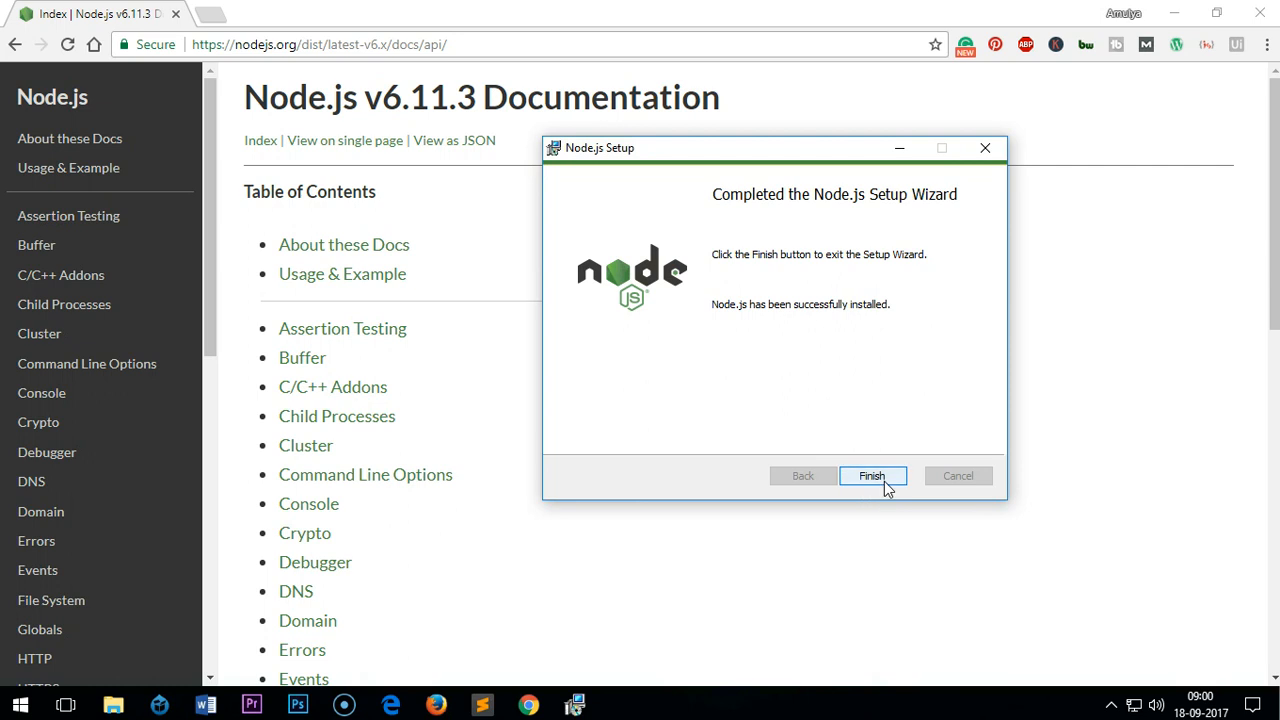
{"action": "left_click", "coordinate": [873, 475]}
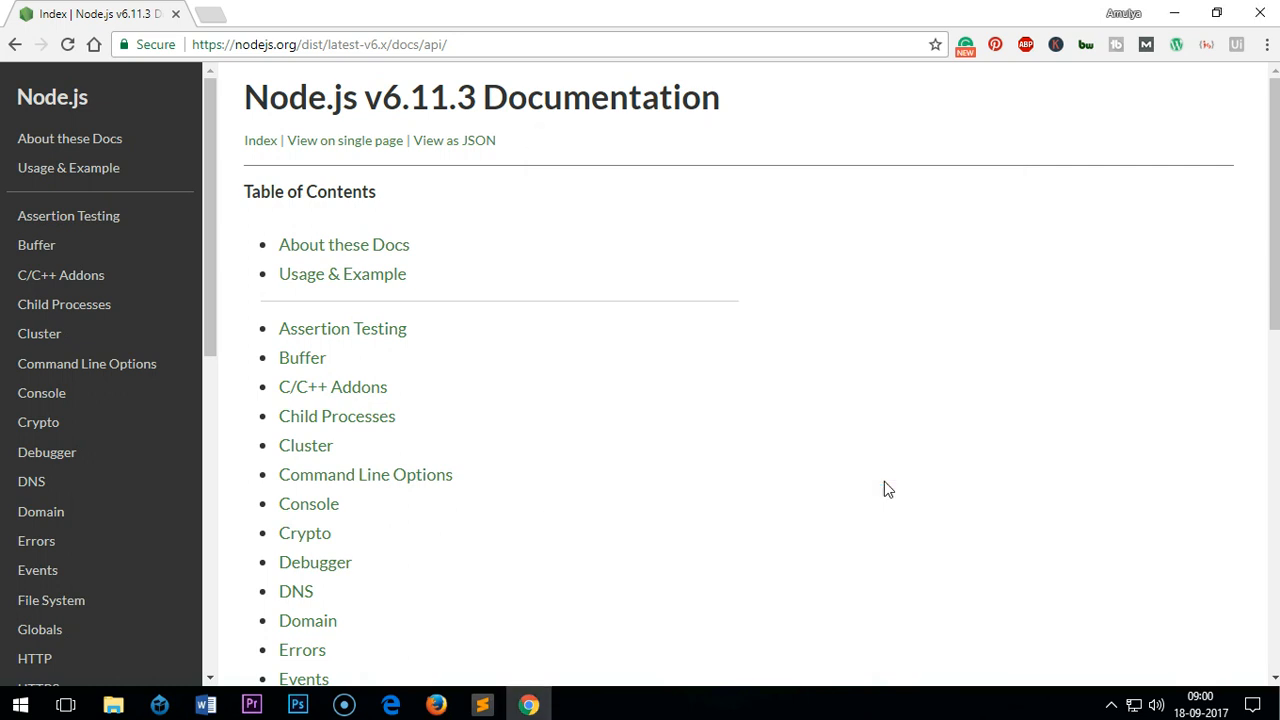
{"action": "left_click", "coordinate": [12, 703]}
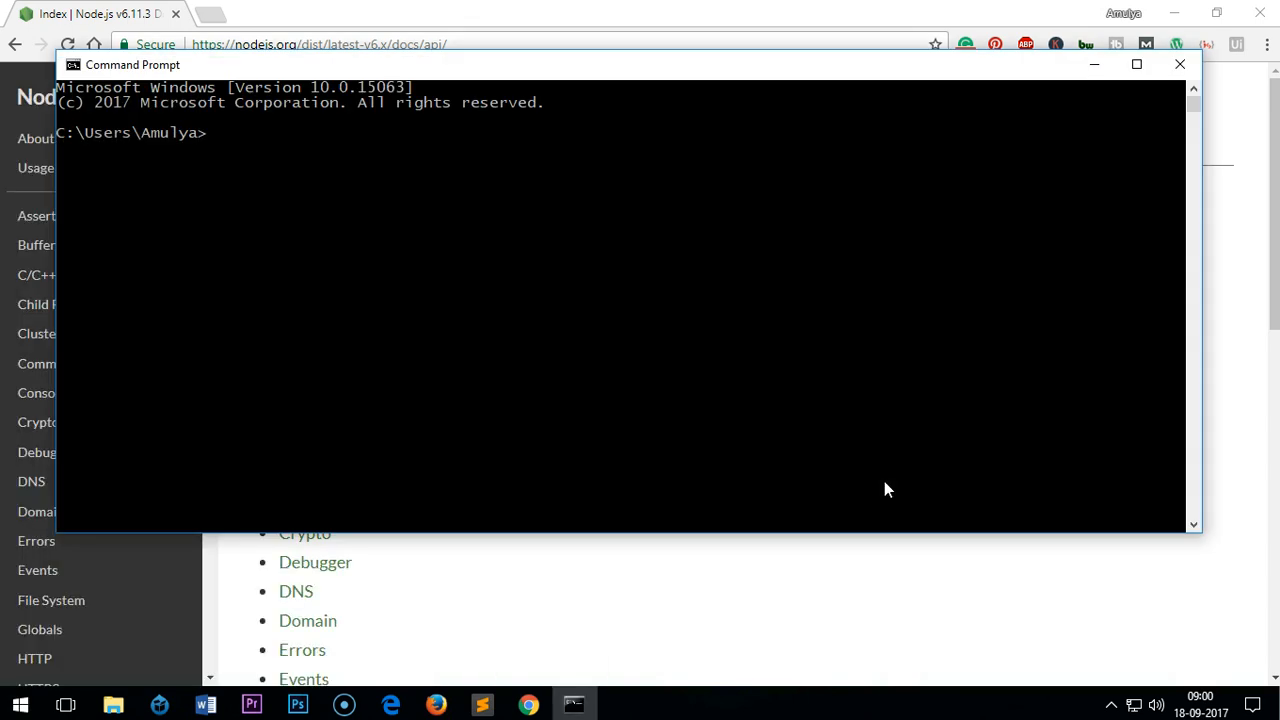
- Run node, evaluate 45*45 (2025) and 25+56 (81), then exit with Ctrl+C
{"action": "type", "text": "node"}
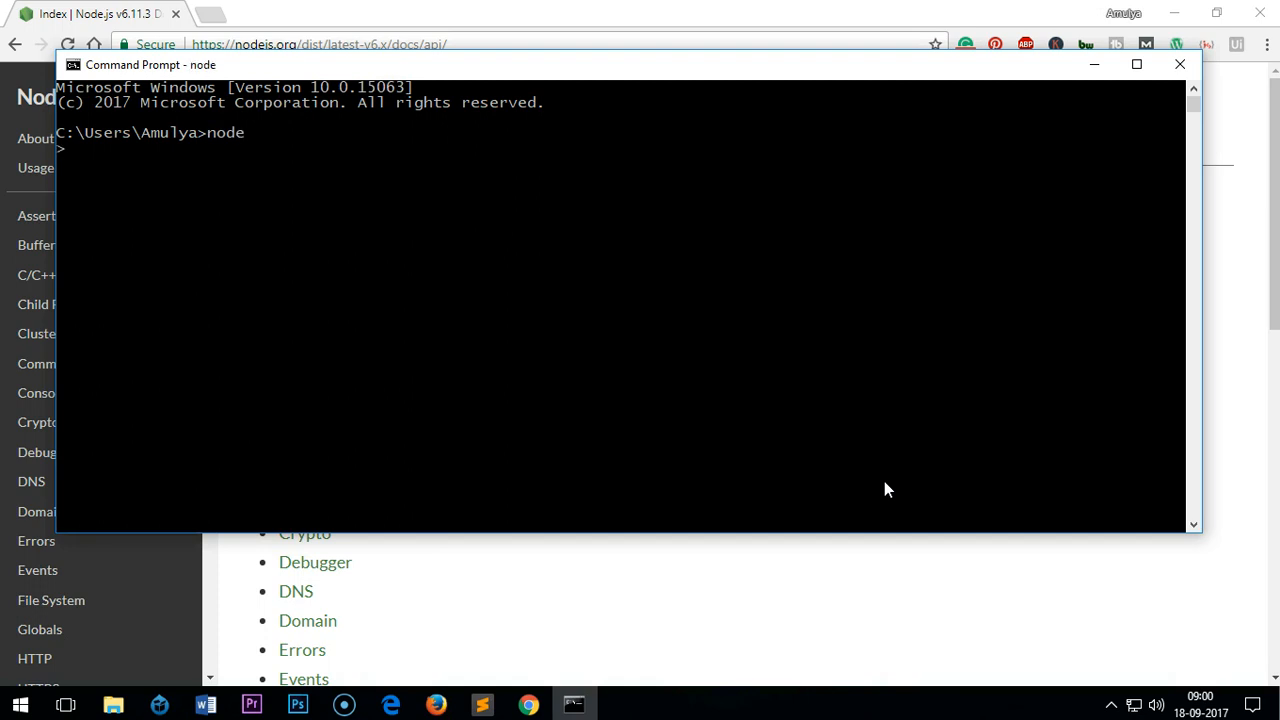
{"action": "type", "text": "45*45"}
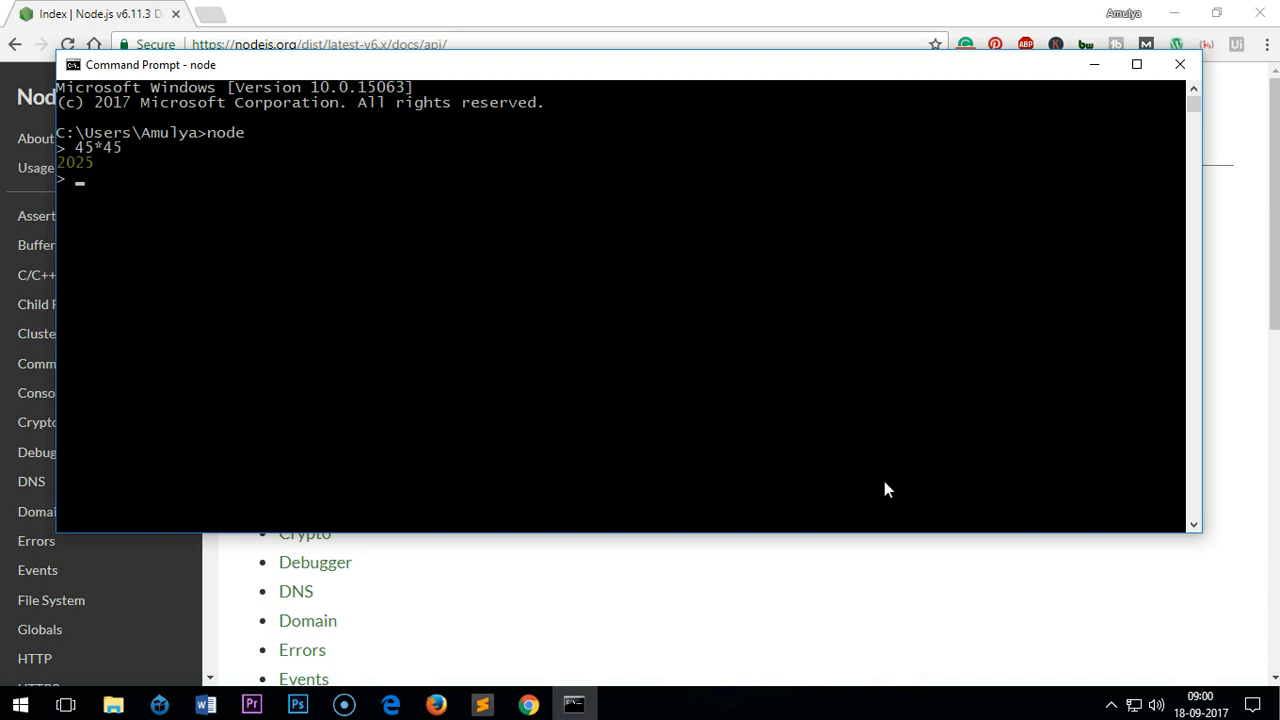
{"action": "type", "text": "25+56"}
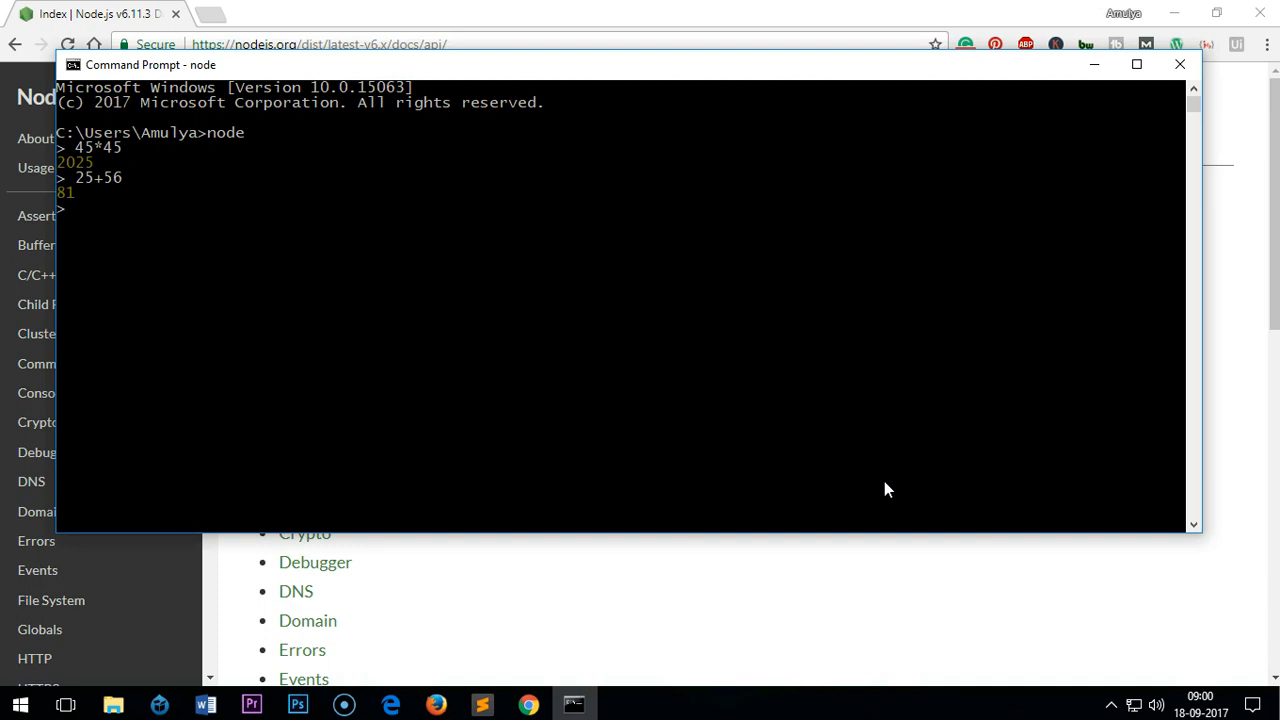
{"action": "key", "text": "ctrl+c"}
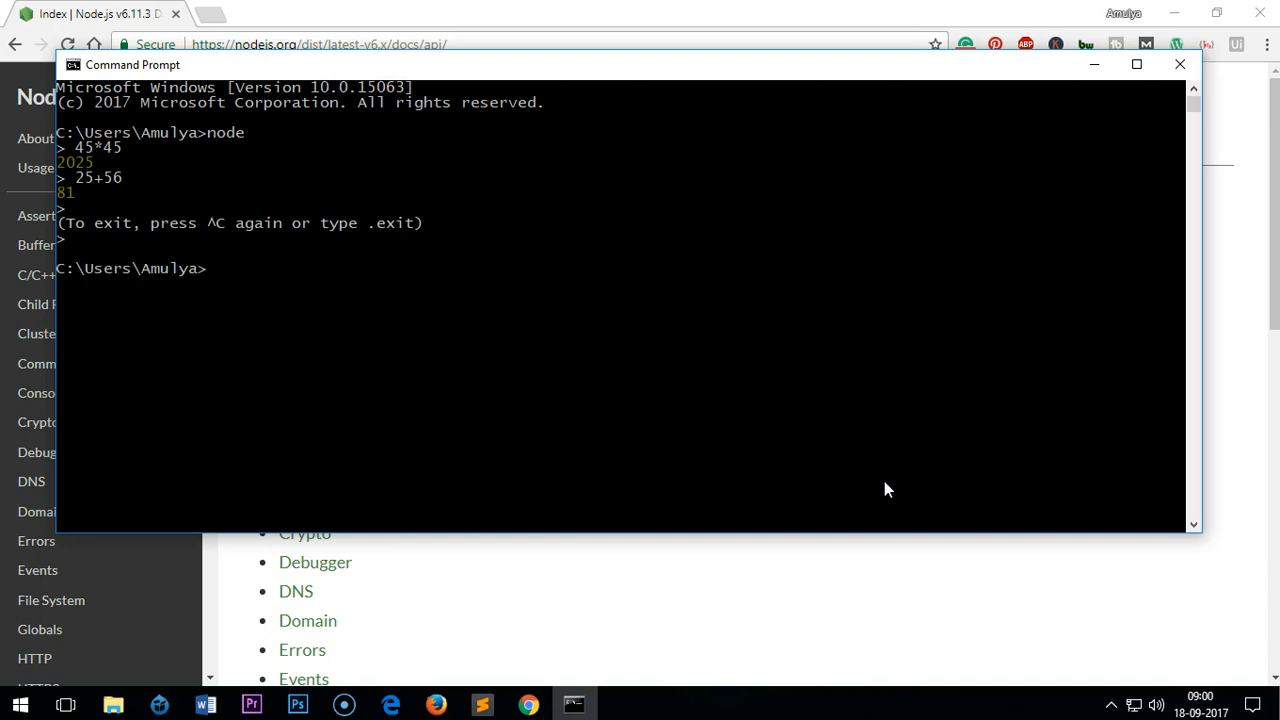